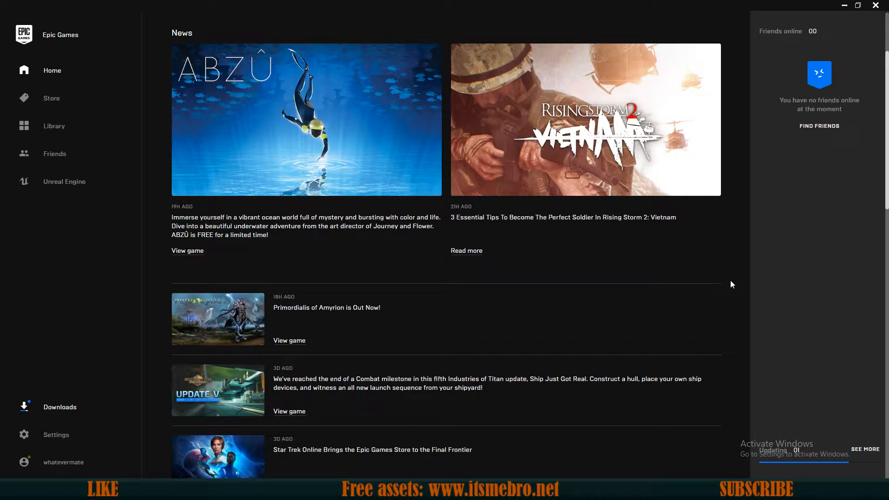
mouse_move(130, 292)
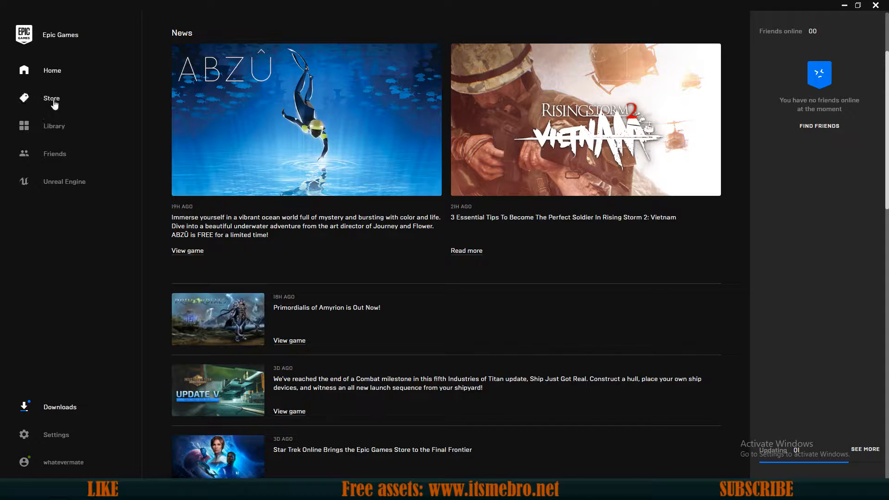
mouse_move(54, 126)
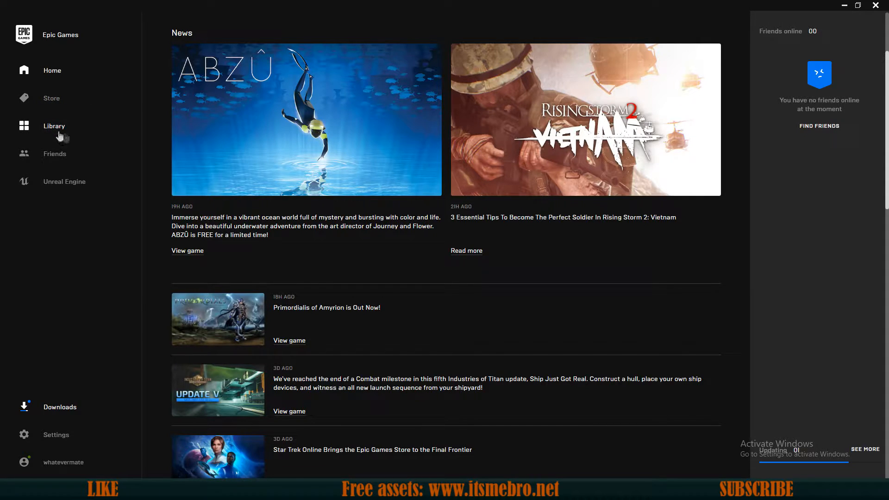
mouse_move(46, 195)
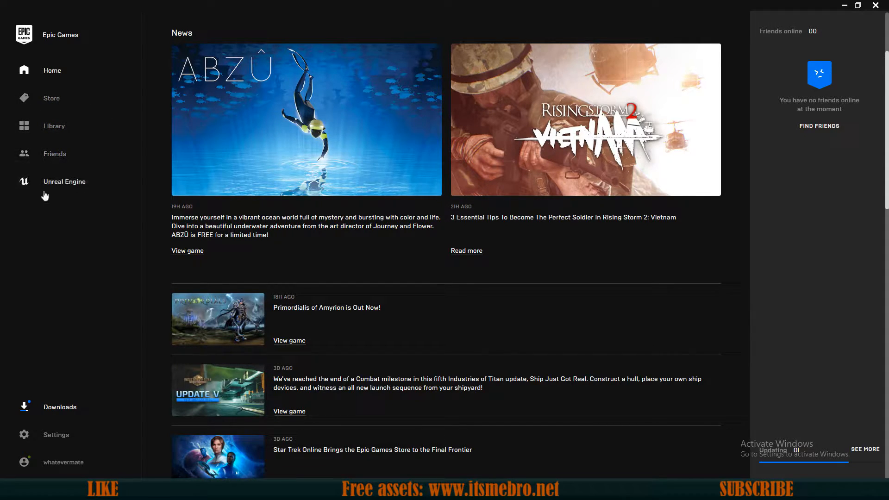
Show the Unreal Engine section's news and community page and scroll its featured content.
left_click(64, 181)
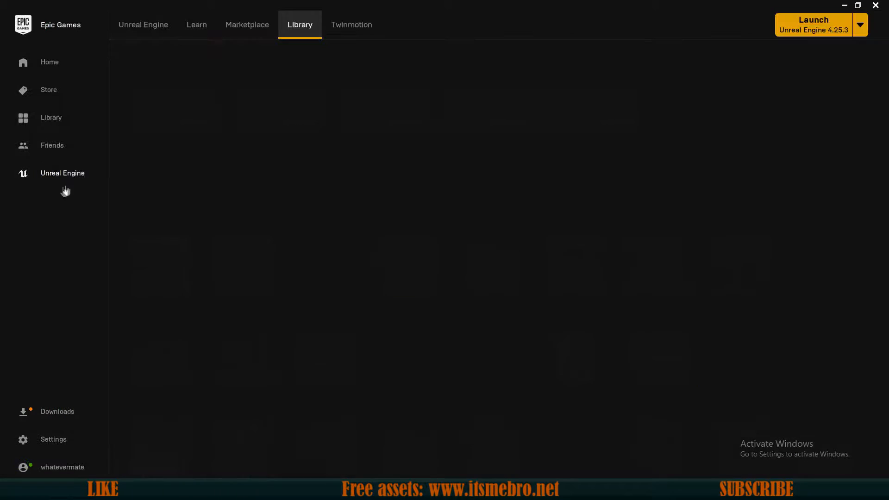
left_click(143, 24)
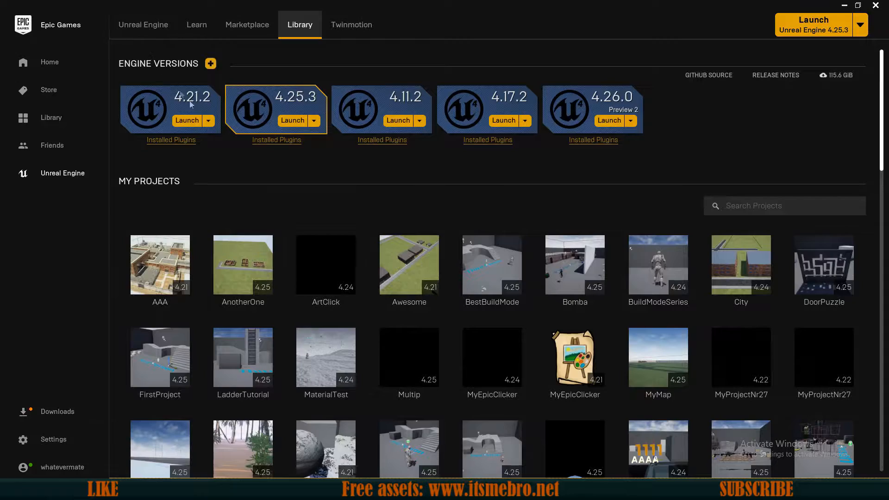
left_click(143, 24)
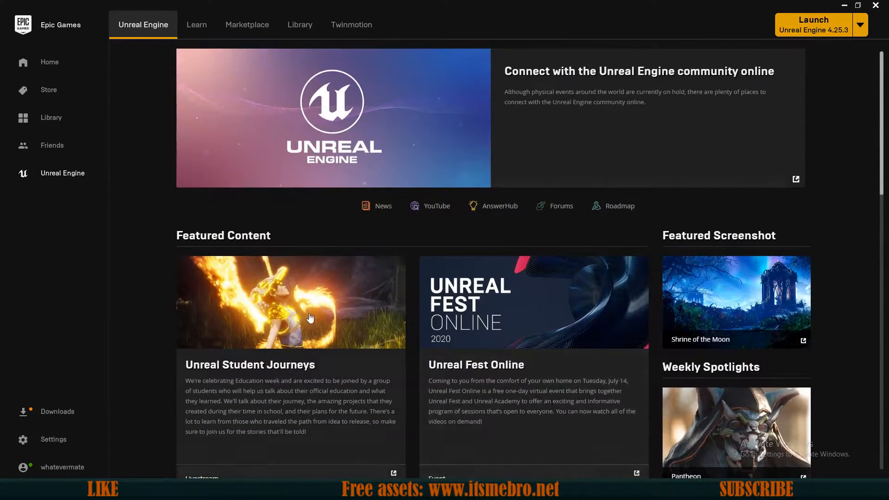
scroll("down", 3)
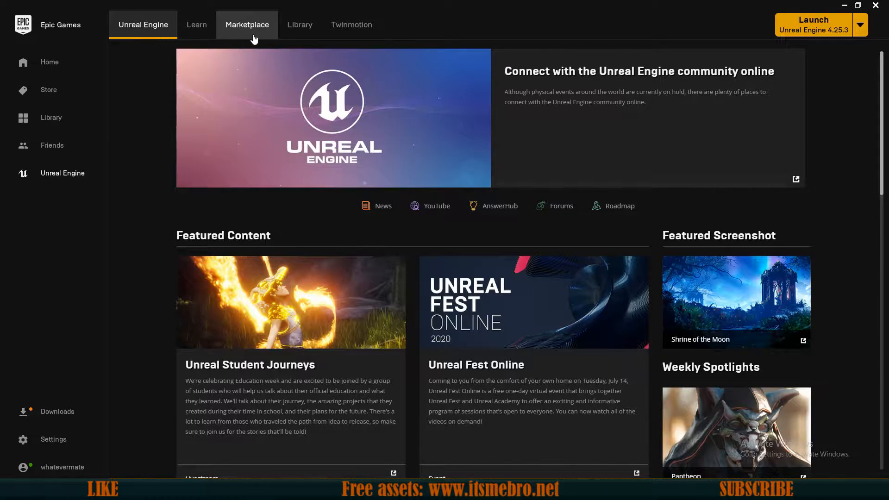
Filter the Marketplace to Free For The Month products and scroll through the results.
left_click(247, 25)
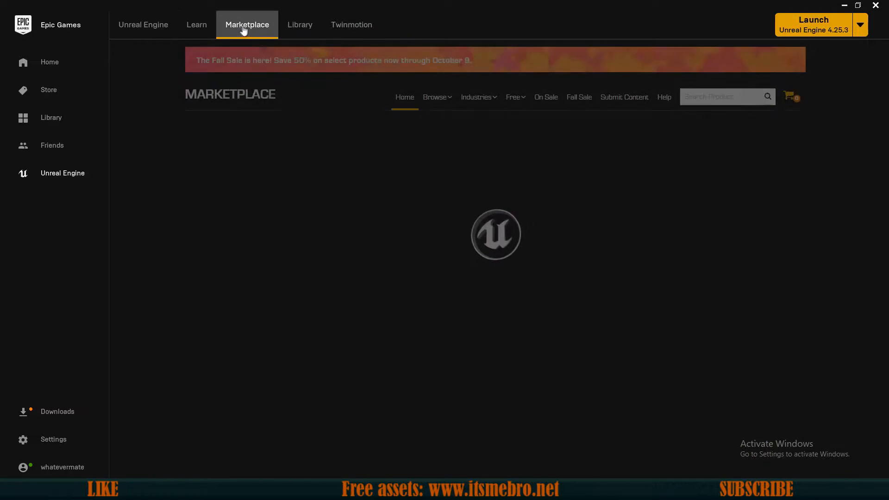
left_click(512, 98)
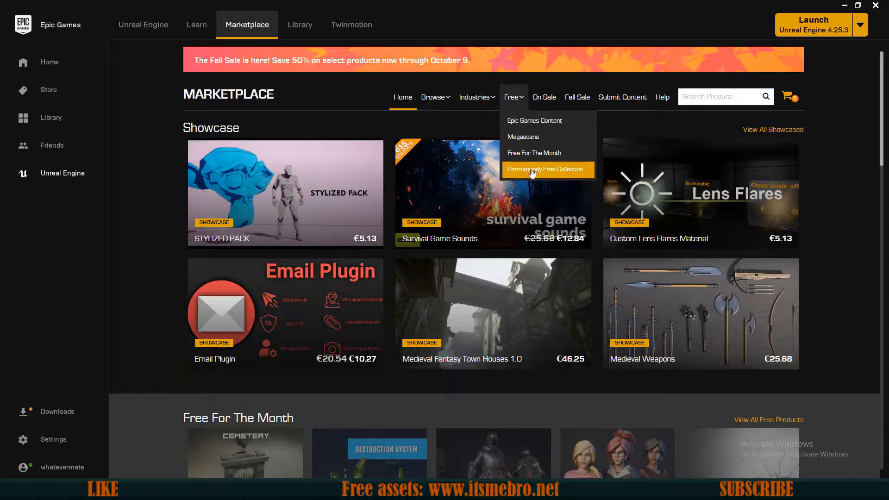
mouse_move(534, 152)
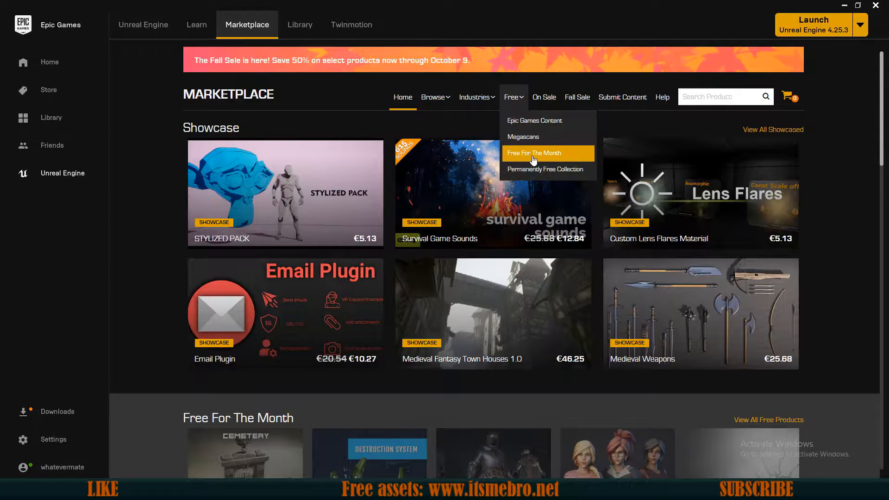
left_click(533, 153)
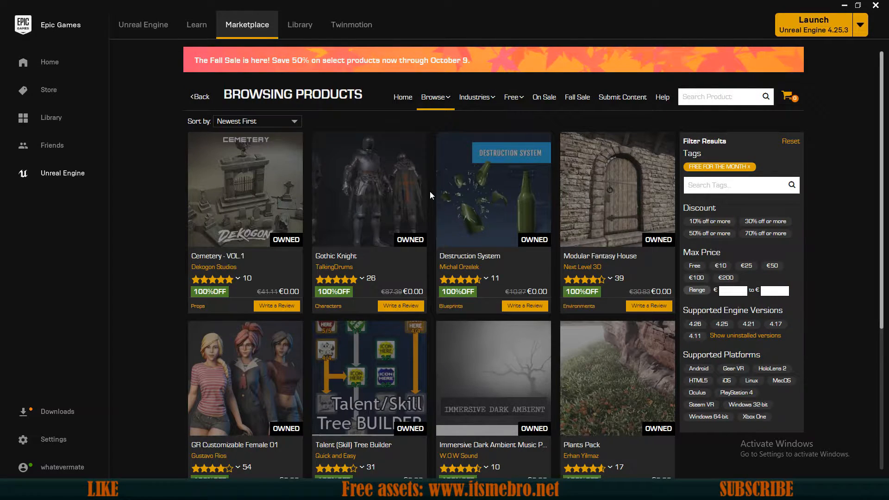
scroll("down", 3)
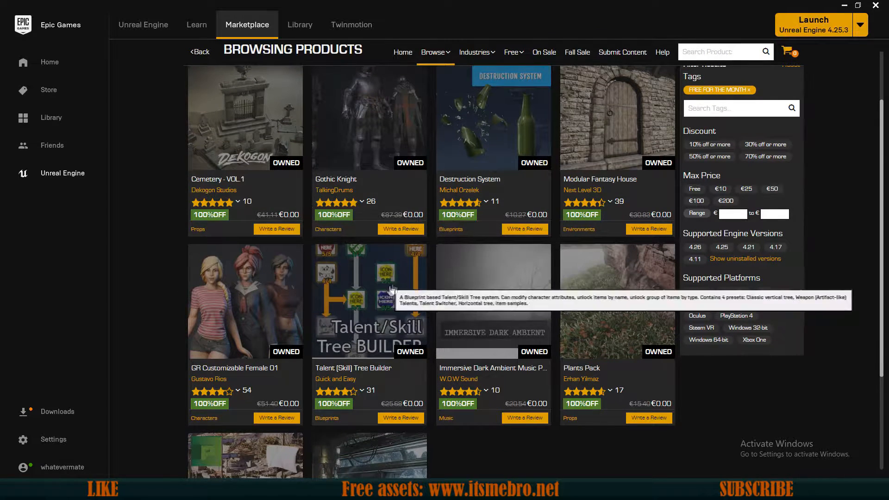
scroll("down", 3)
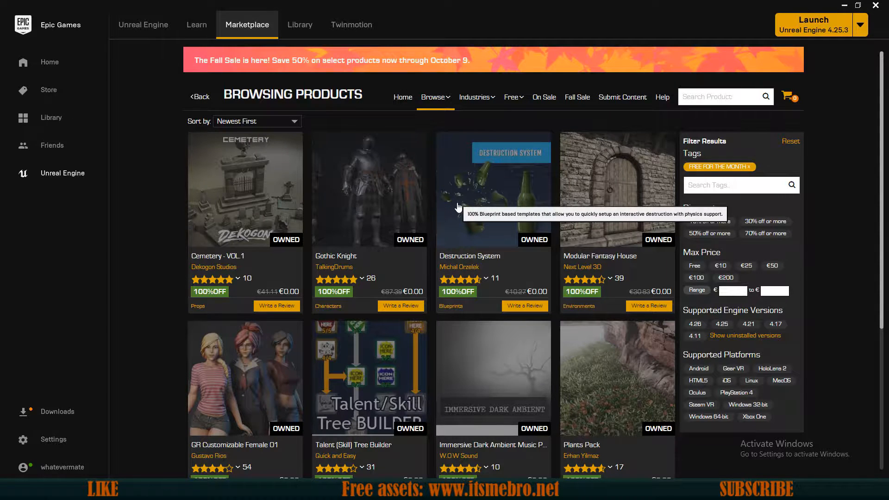
scroll("down", 3)
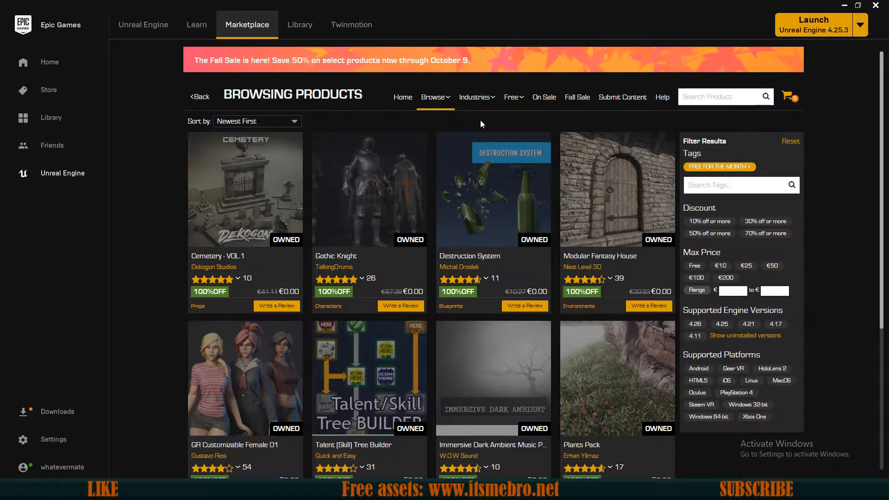
Scroll the Library past My Projects into the Vault of owned asset packs and back.
left_click(300, 24)
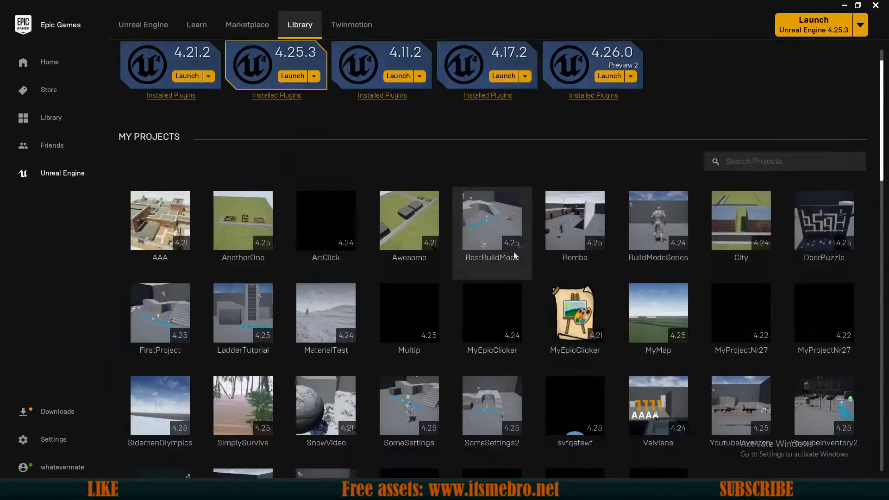
scroll("down", 3)
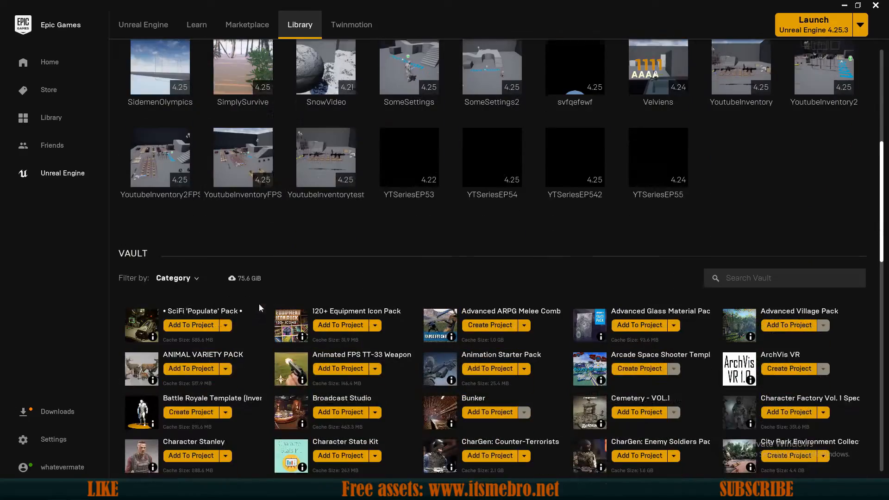
scroll("down", 3)
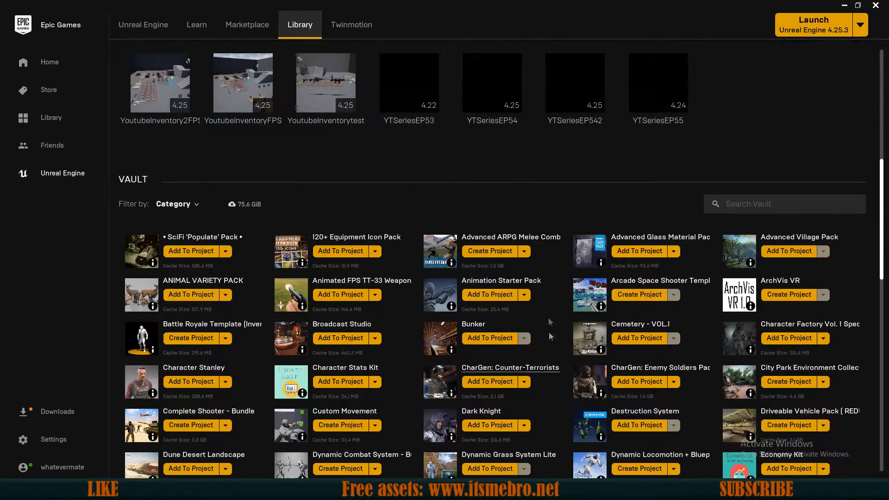
scroll("down", 3)
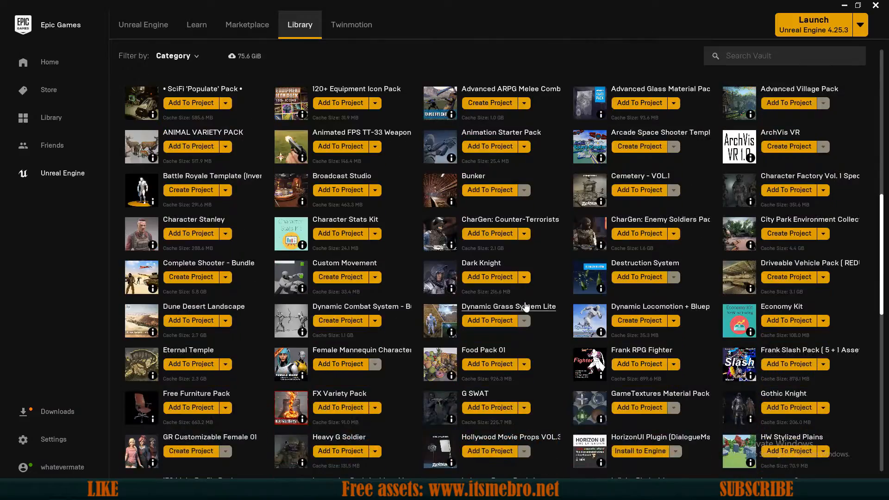
scroll("down", 3)
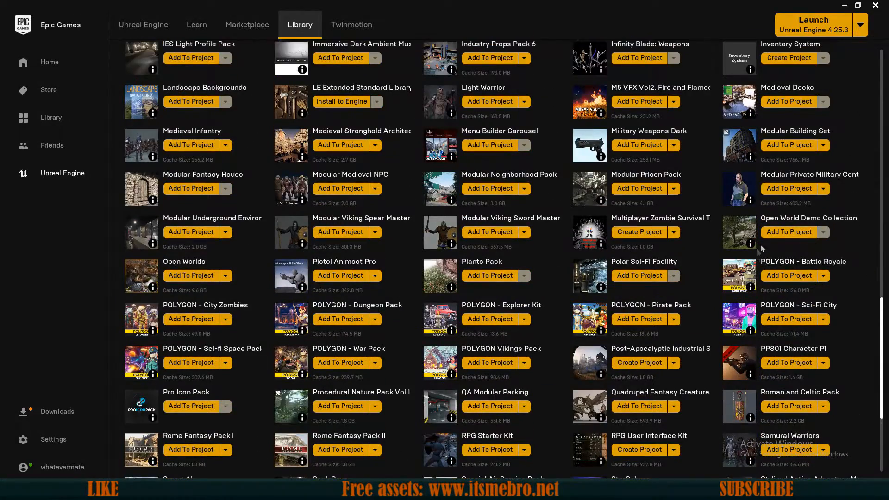
mouse_move(808, 217)
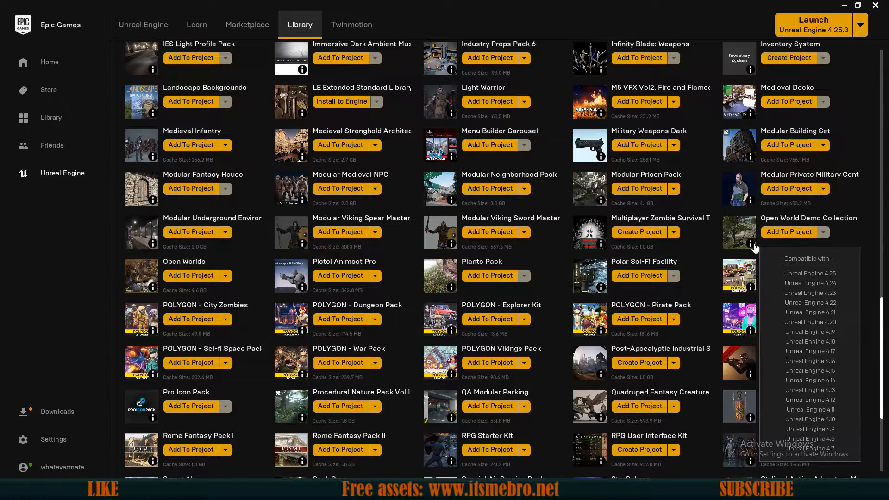
scroll("up", 3)
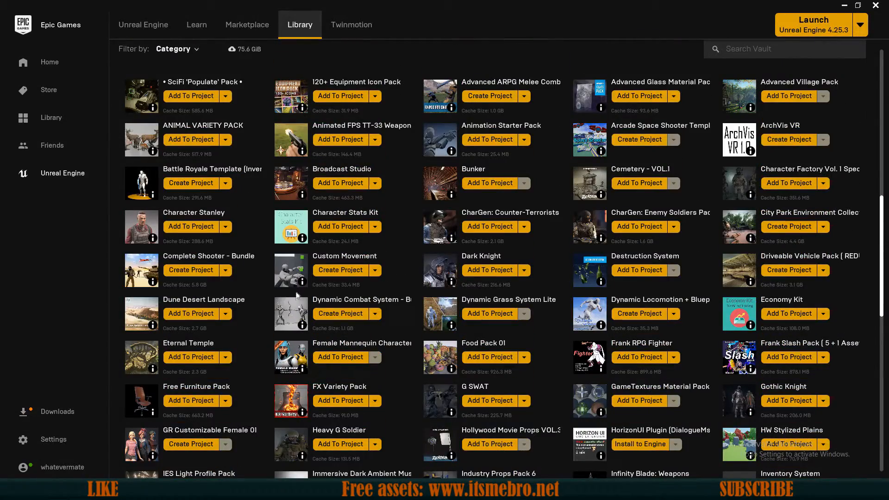
mouse_move(307, 282)
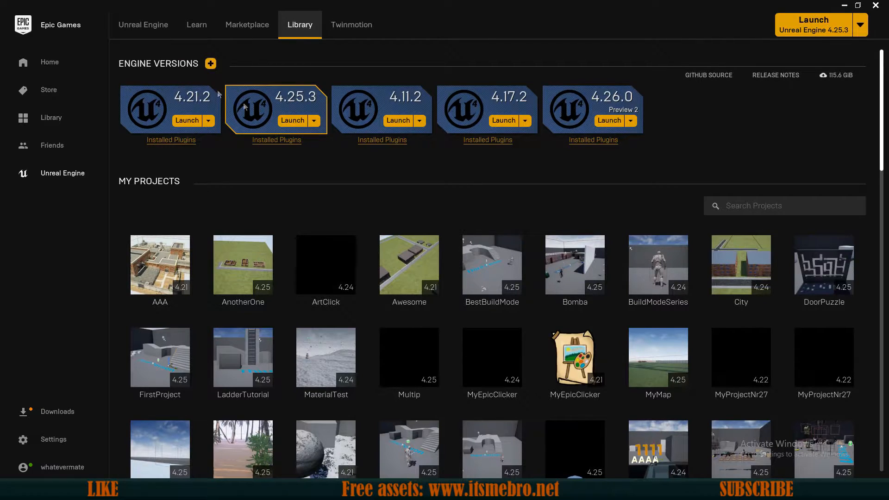
left_click(211, 63)
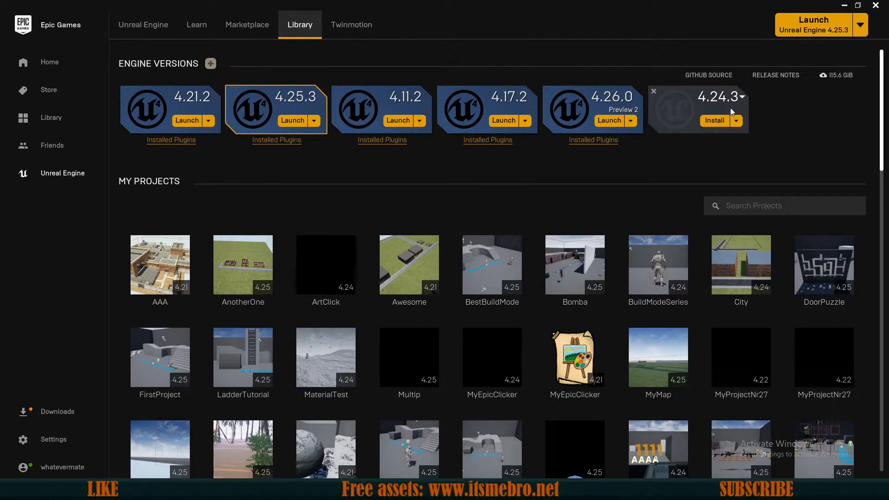
left_click(742, 96)
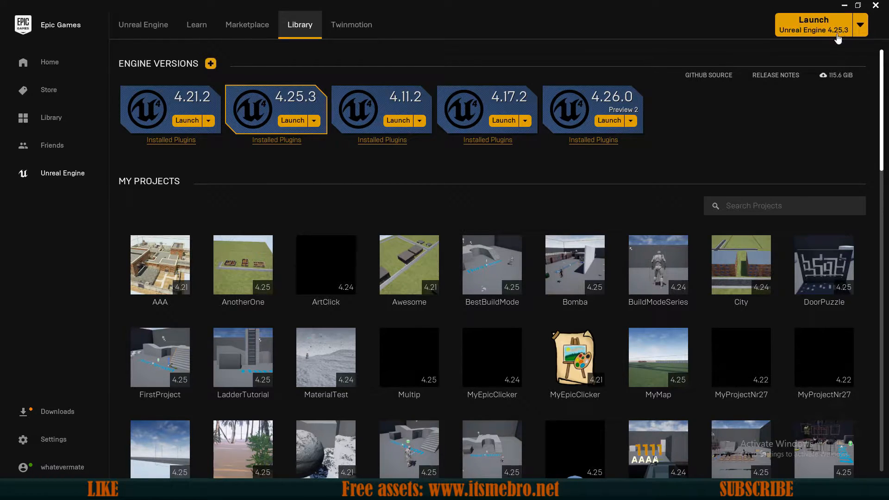
mouse_move(844, 82)
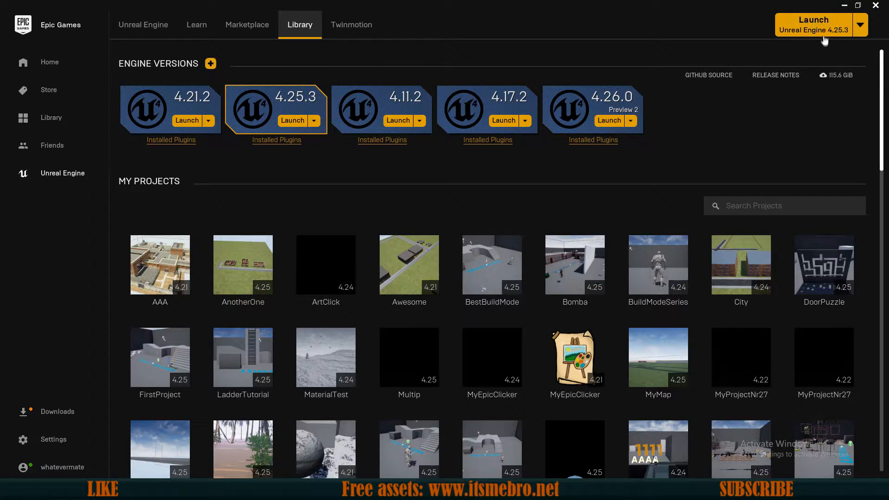
mouse_move(504, 120)
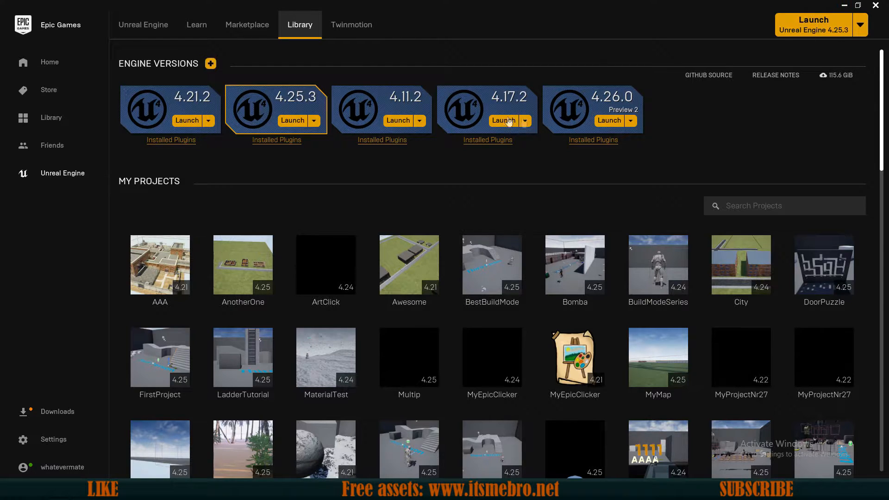
mouse_move(210, 63)
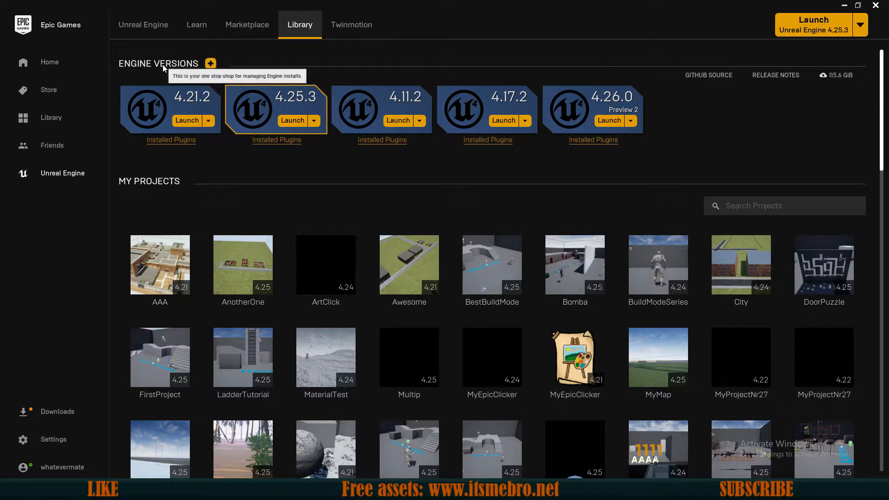
scroll("down", 3)
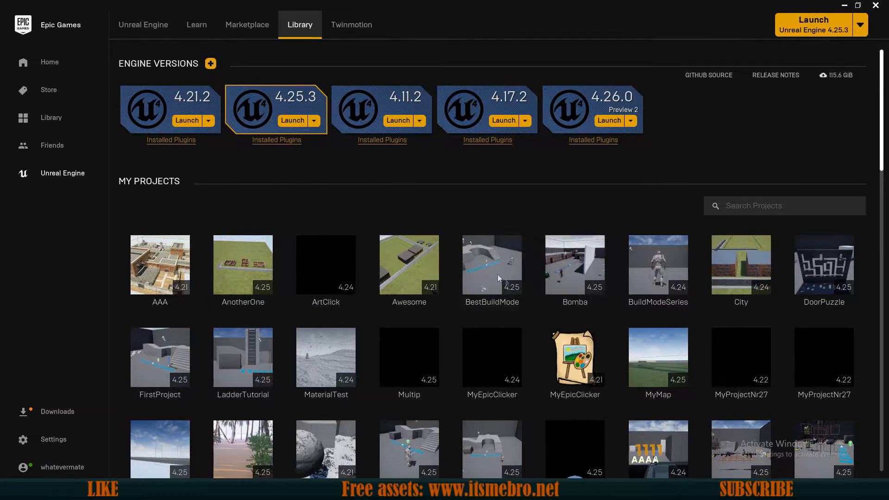
scroll("down", 3)
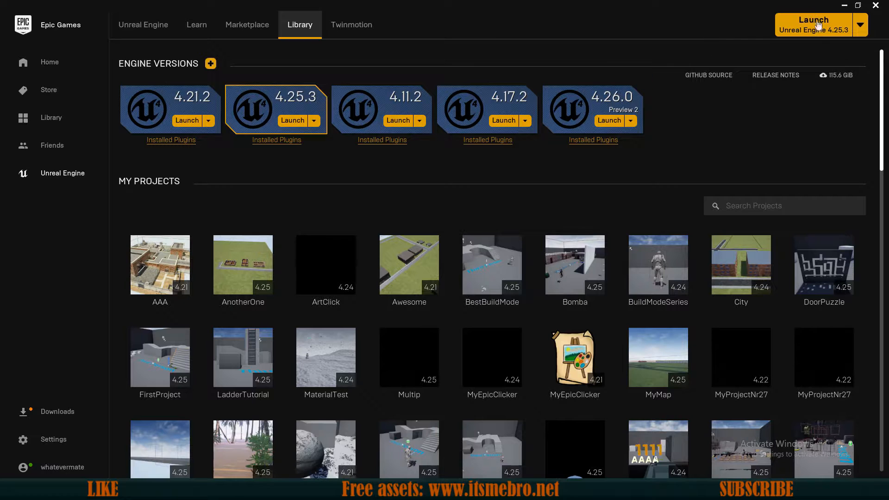
Launch Unreal Engine 4.25.3, pick the Games project category and continue to templates.
left_click(293, 121)
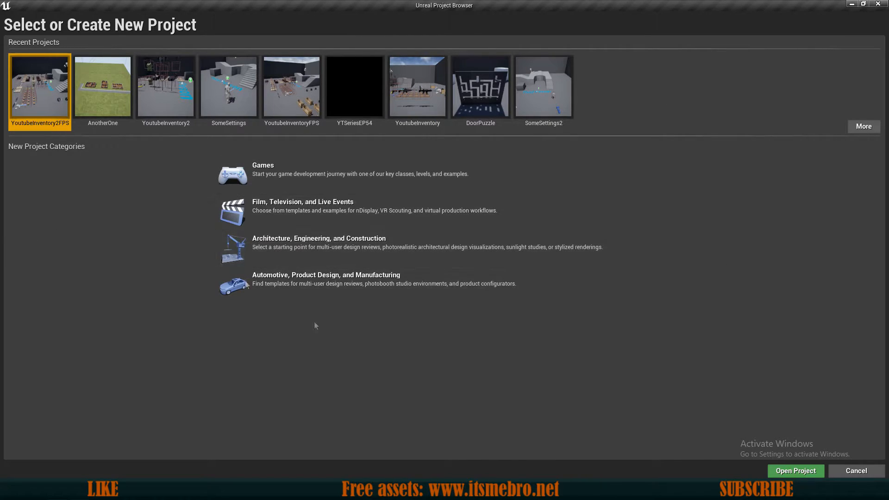
mouse_move(4, 113)
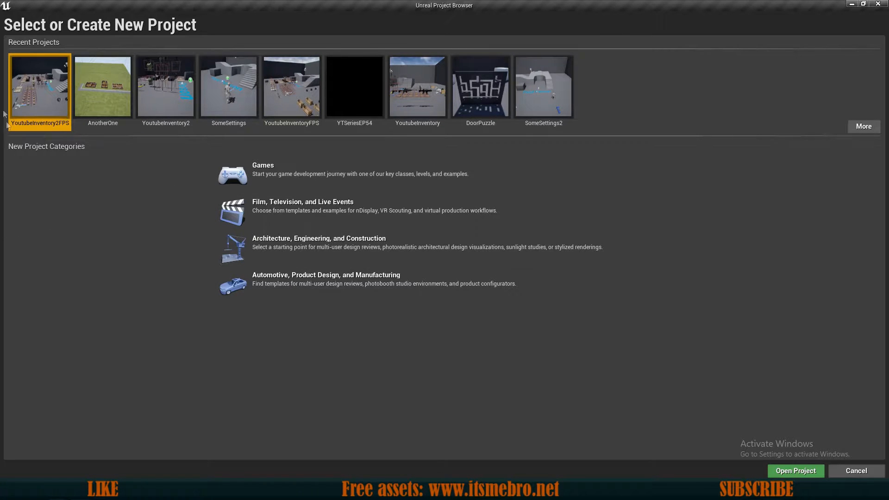
mouse_move(311, 263)
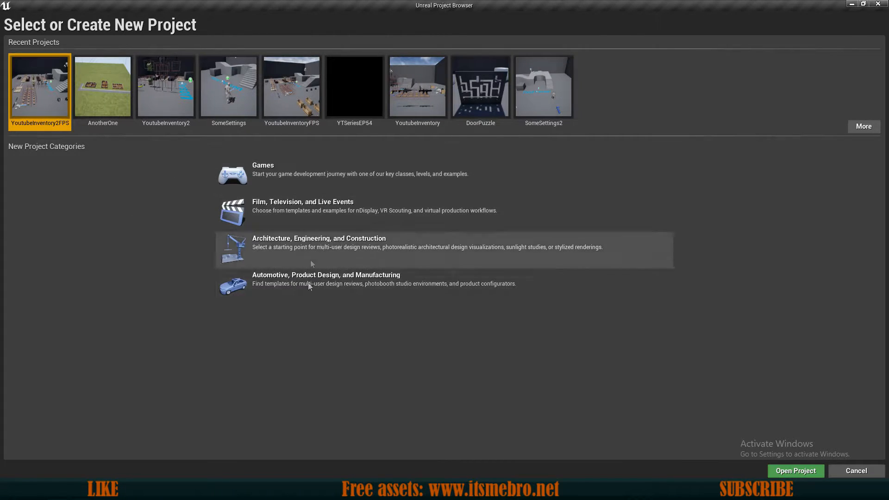
mouse_move(340, 350)
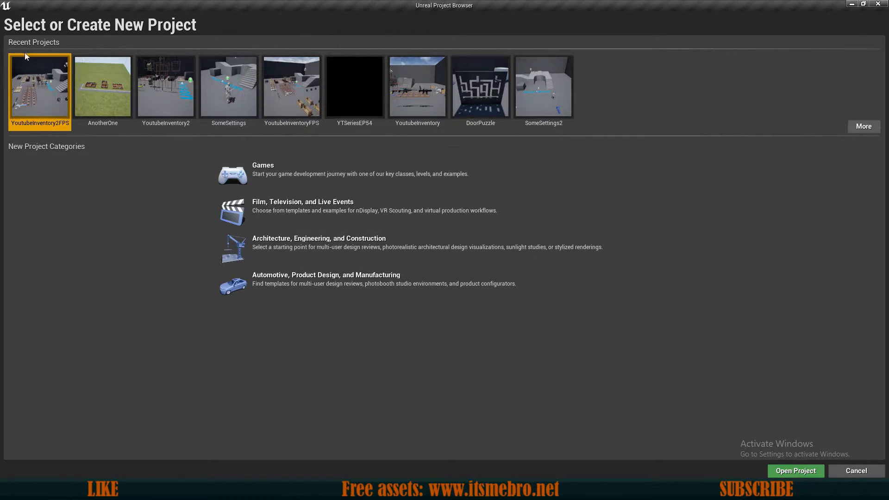
mouse_move(353, 86)
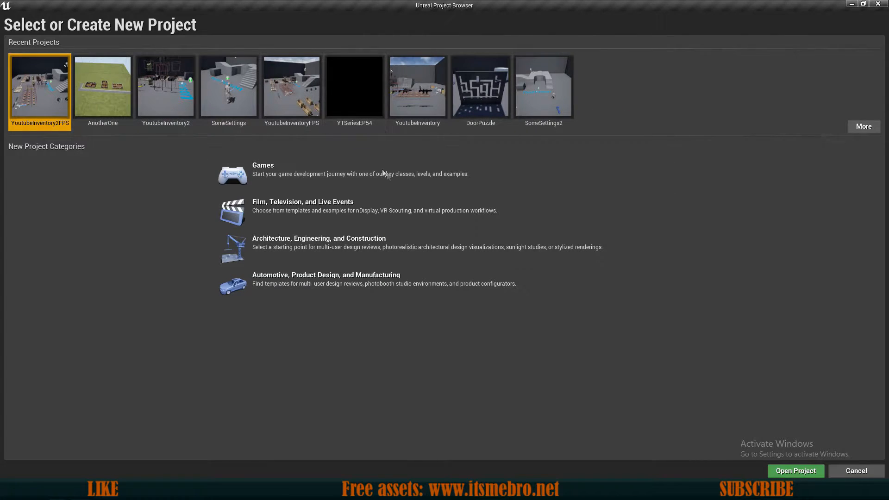
mouse_move(227, 86)
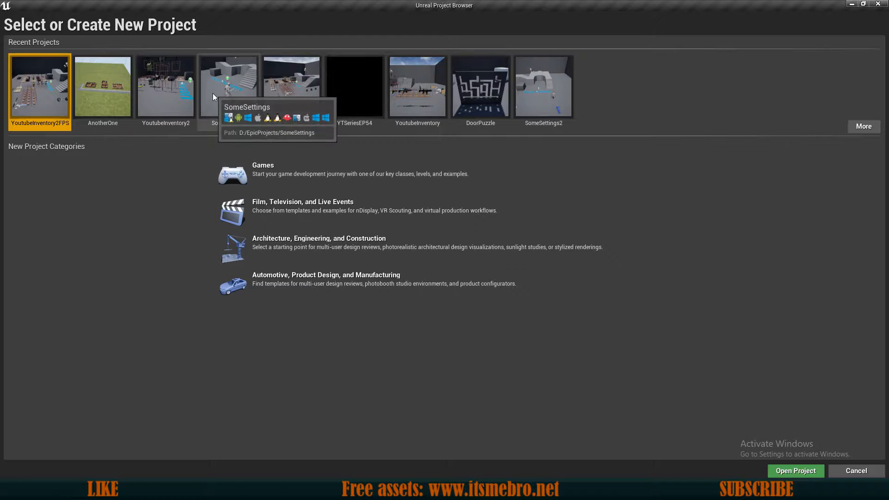
left_click(290, 86)
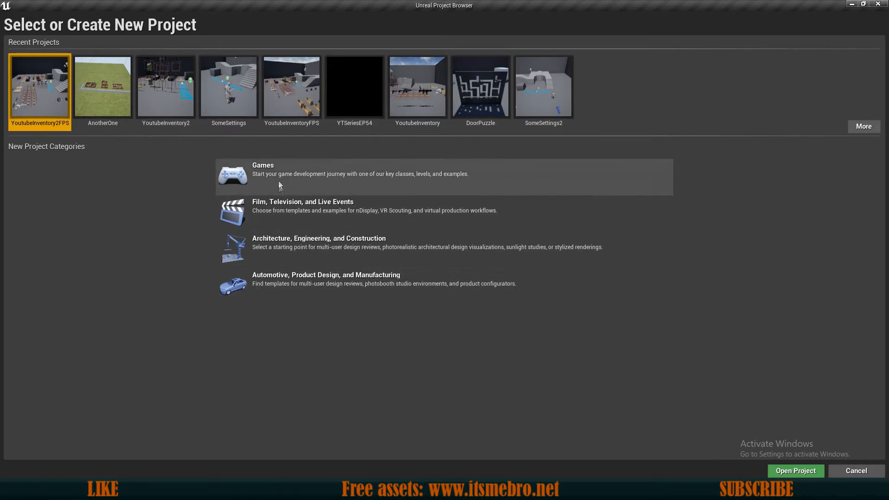
mouse_move(290, 194)
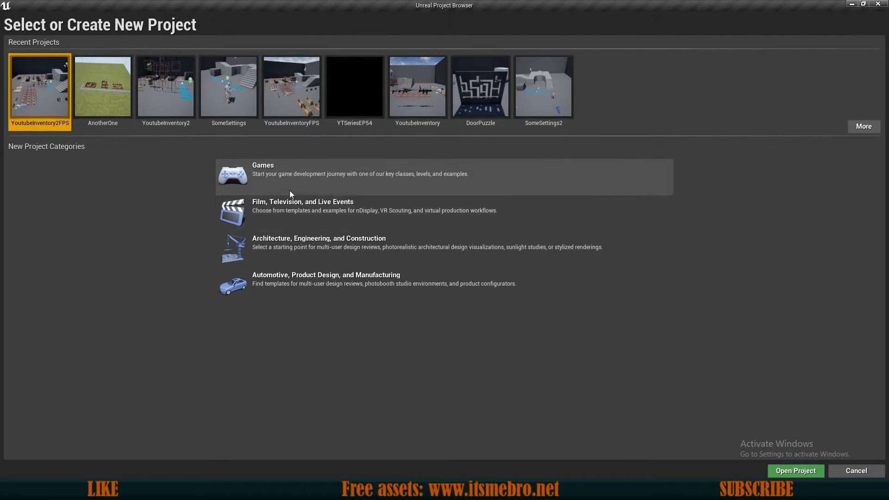
mouse_move(310, 247)
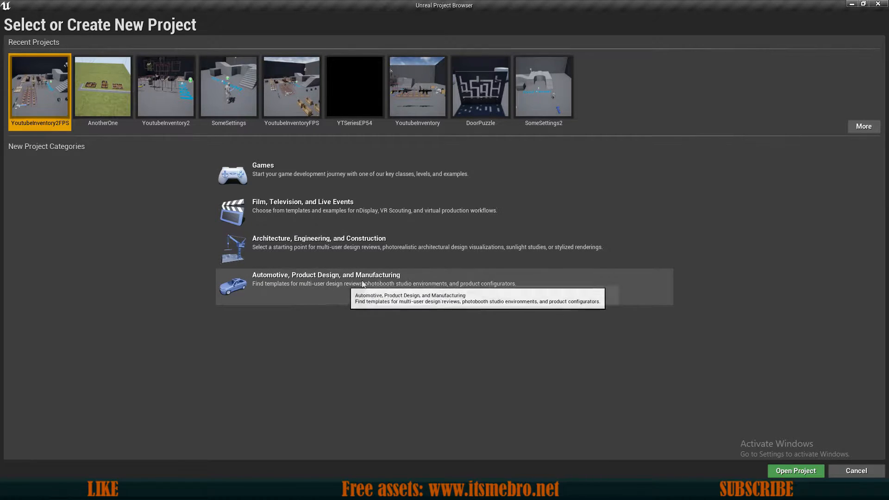
left_click(360, 169)
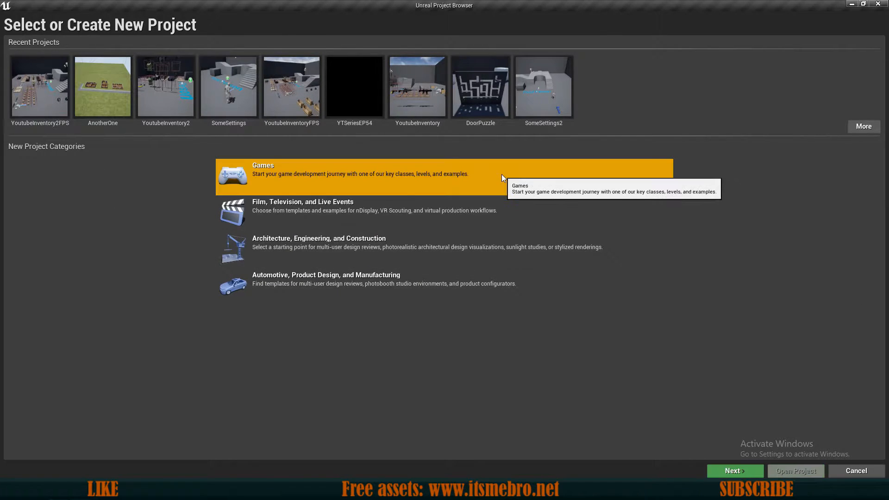
mouse_move(365, 176)
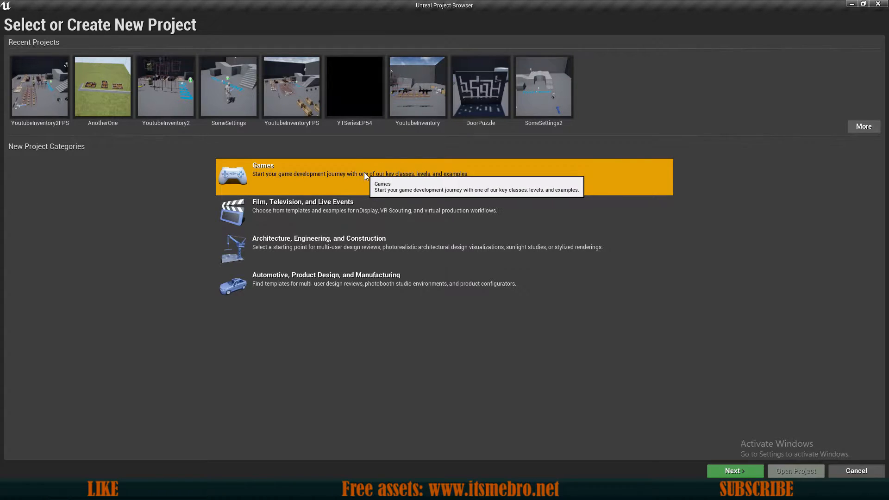
mouse_move(666, 391)
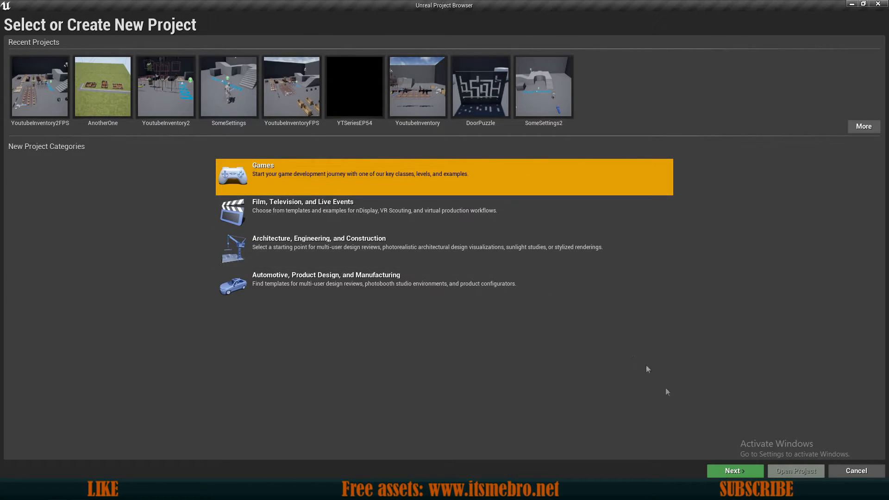
mouse_move(735, 471)
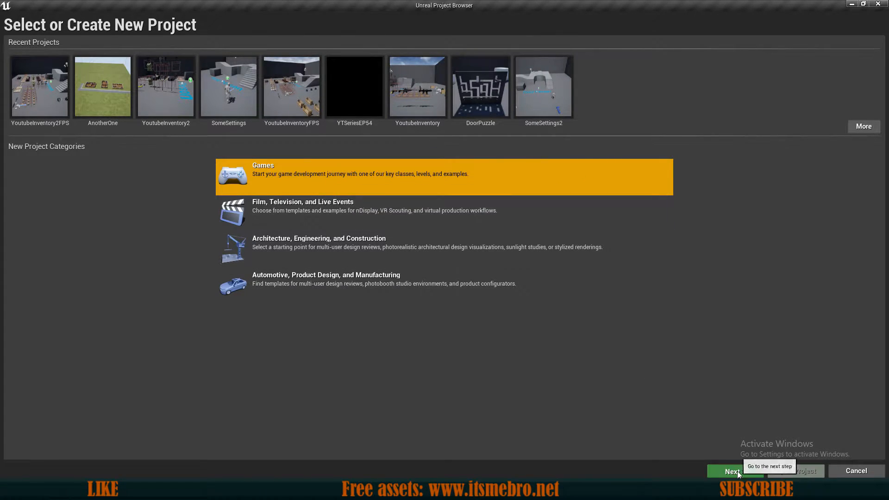
left_click(730, 472)
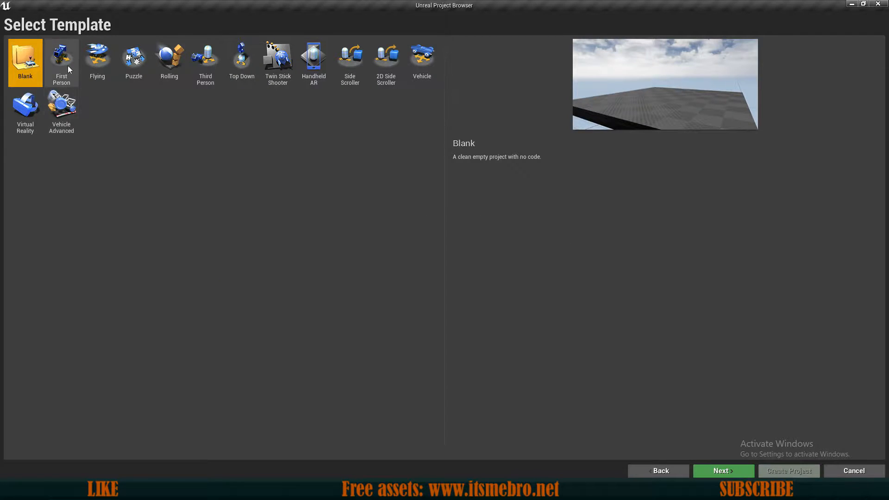
Preview the Rolling, First Person, Top Down, Vehicle Advanced, Third Person and Blank templates.
left_click(168, 59)
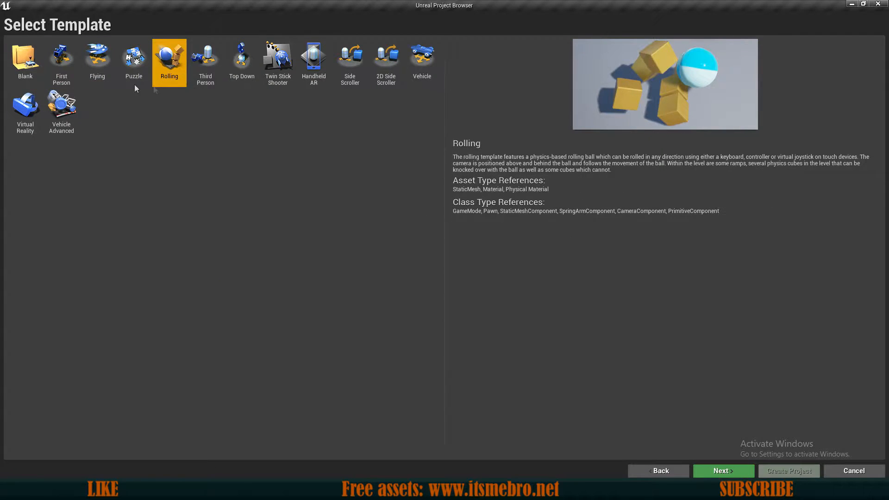
left_click(61, 59)
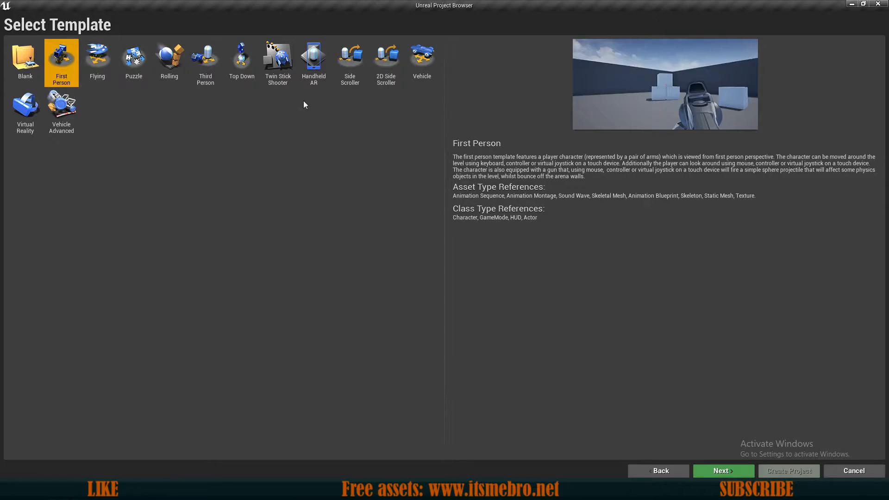
left_click(169, 59)
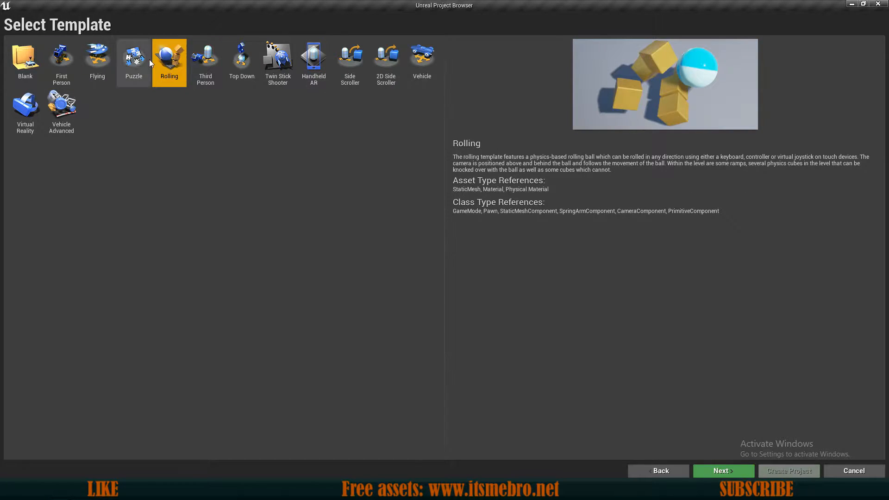
left_click(241, 60)
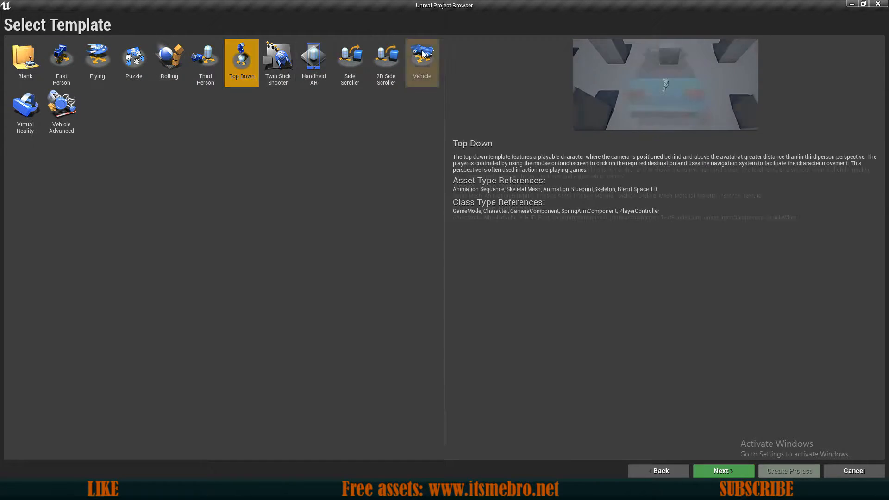
left_click(61, 110)
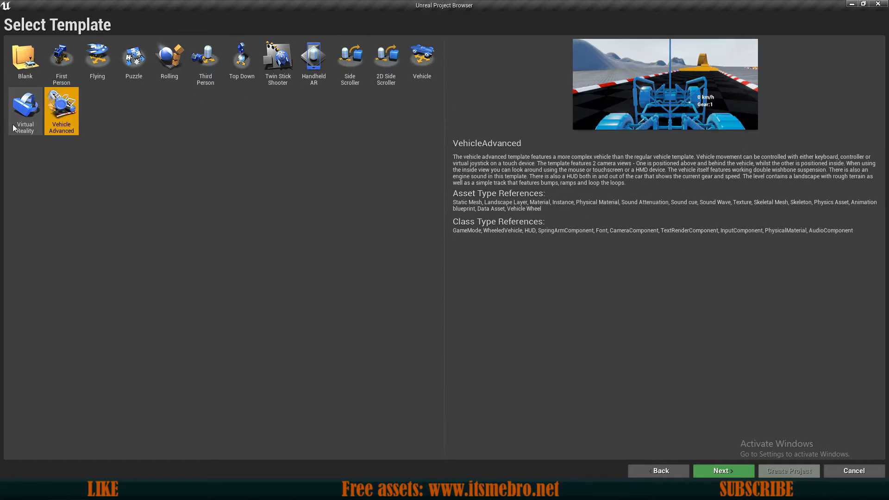
left_click(241, 59)
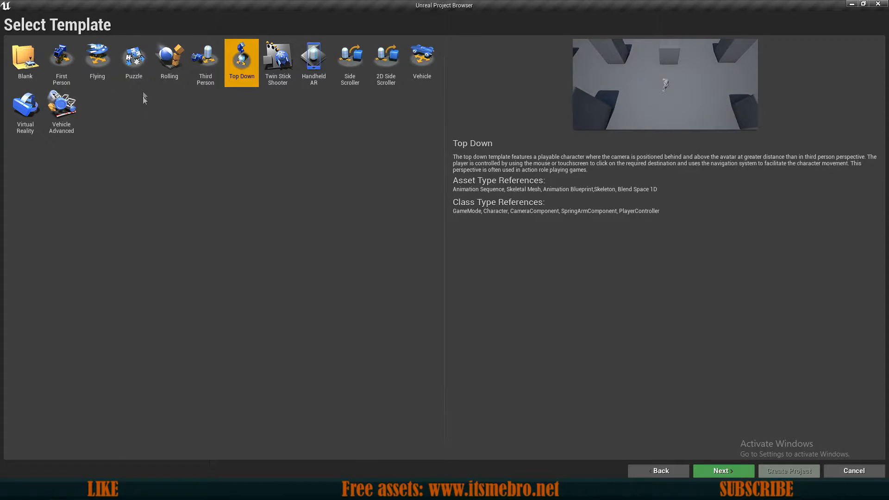
left_click(205, 63)
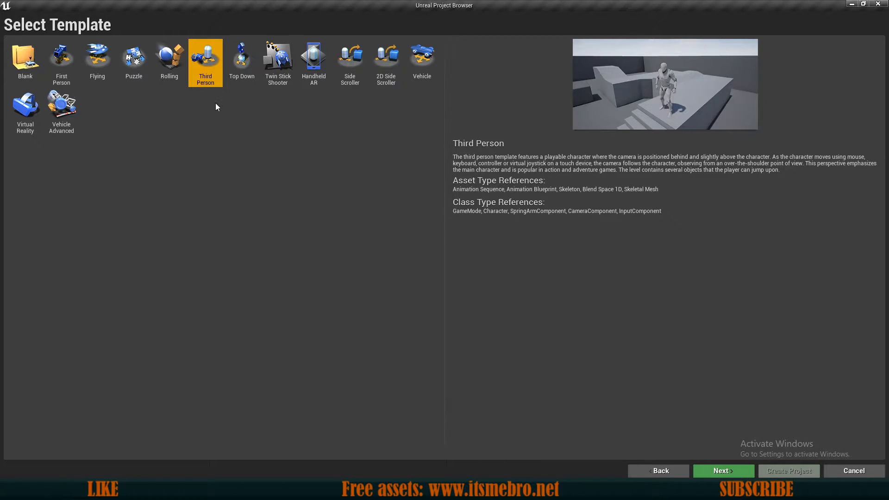
left_click(24, 59)
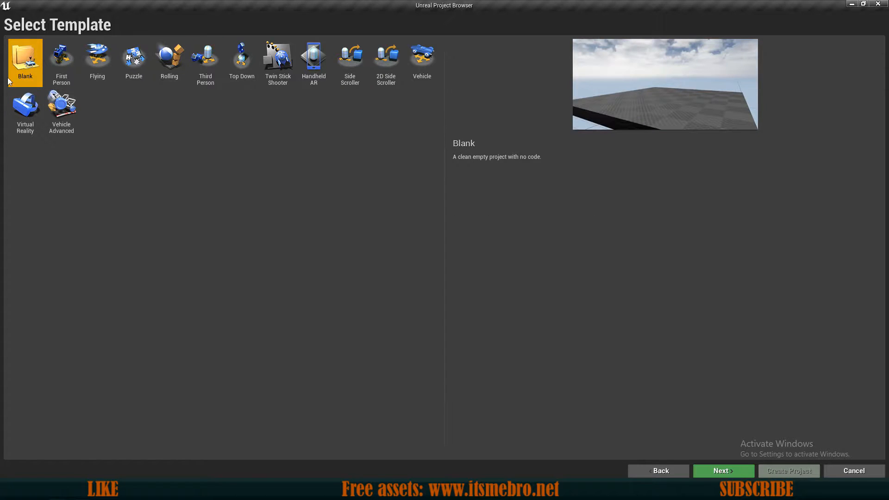
mouse_move(584, 188)
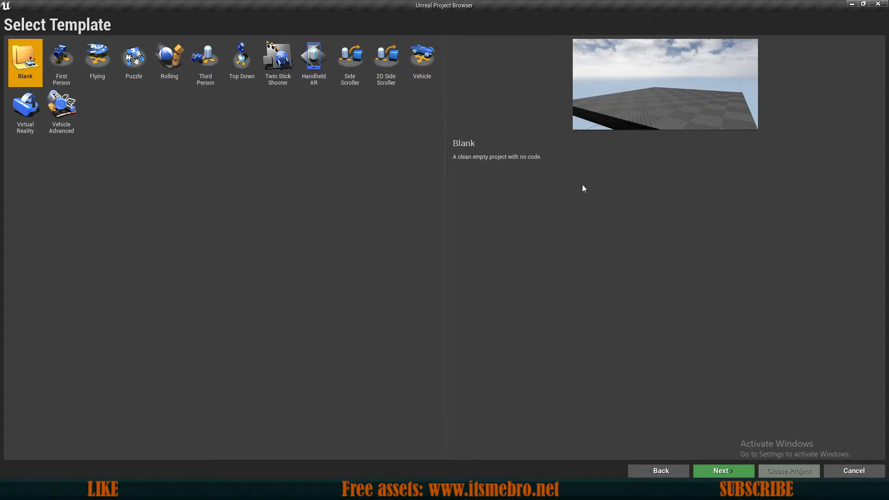
Select the Third Person template and continue to project settings.
left_click(206, 60)
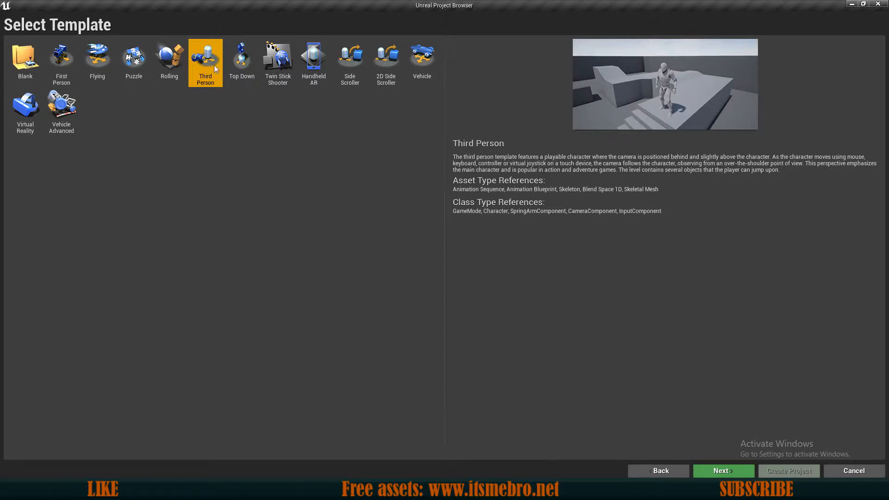
left_click(724, 470)
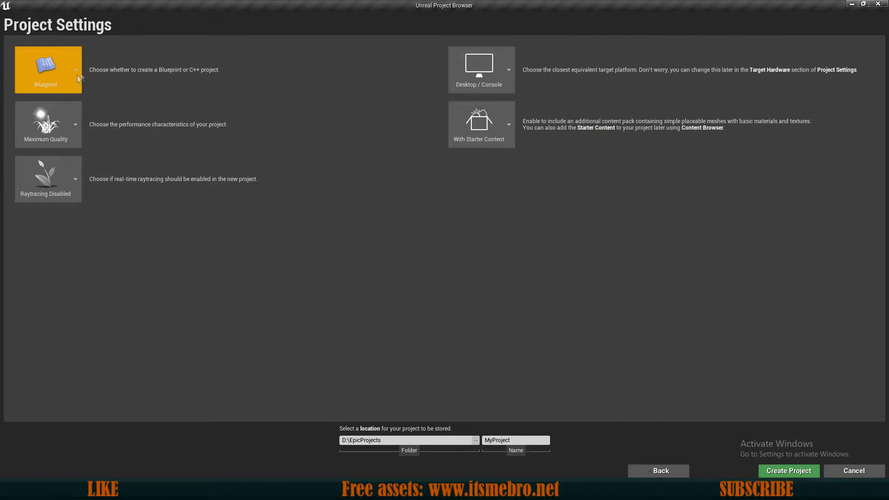
Set Blueprint, Desktop/Console, name the project GettingStarted in D:\EpicProjects and create it.
left_click(75, 70)
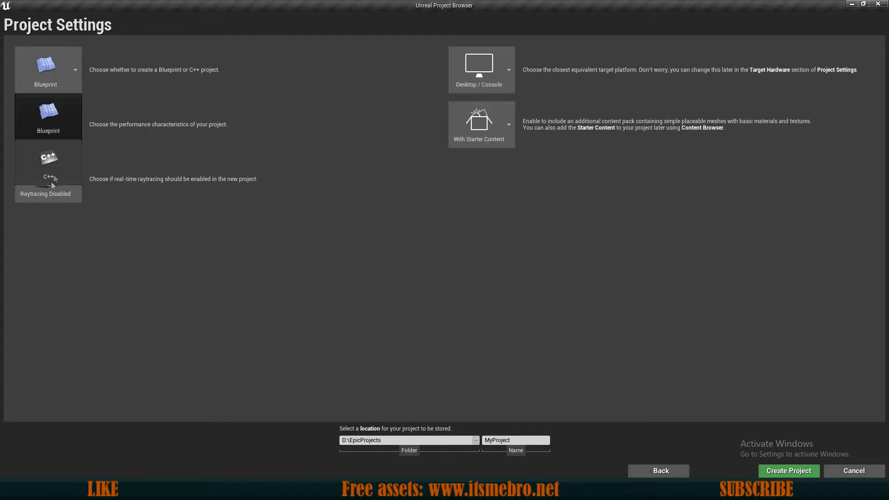
left_click(48, 117)
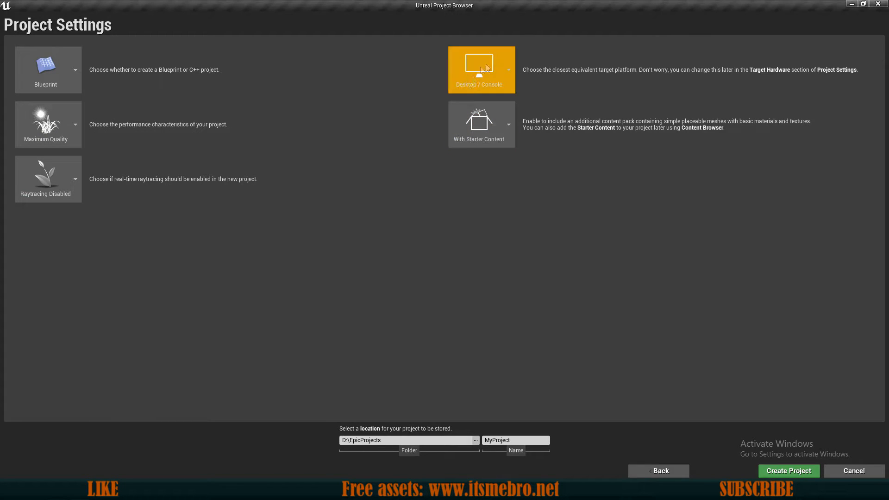
left_click(508, 124)
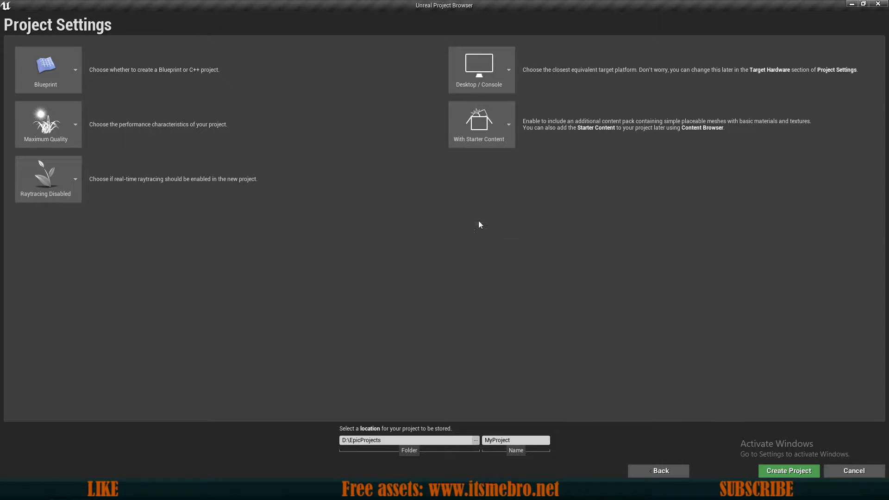
mouse_move(482, 173)
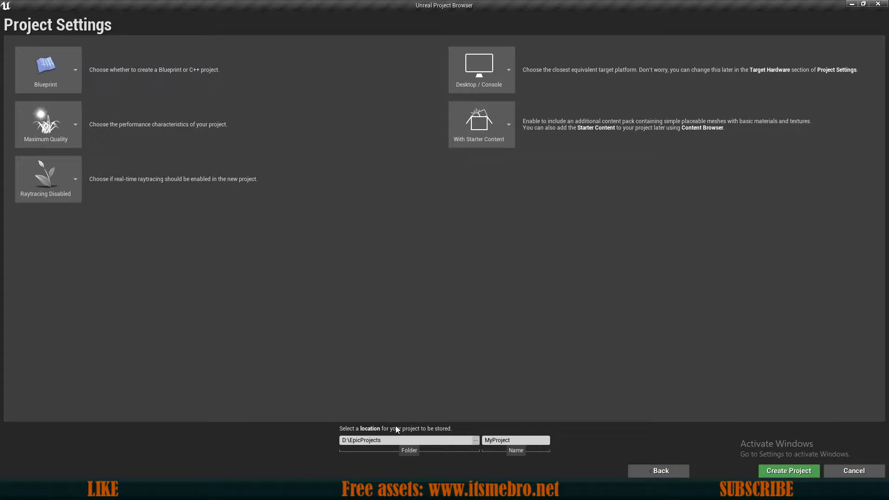
left_click(398, 439)
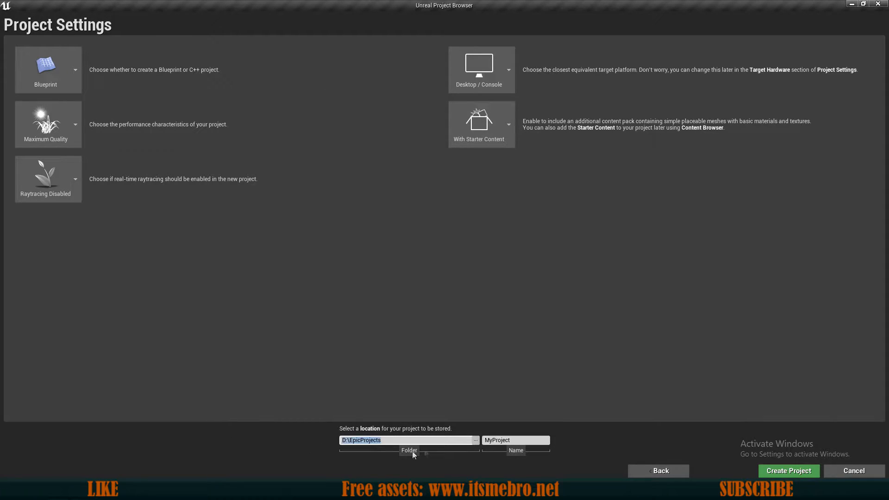
left_click(515, 440)
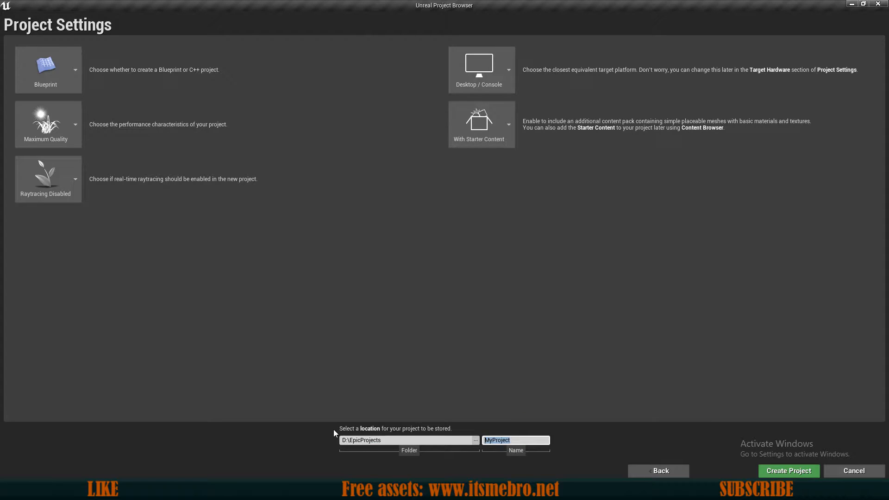
type("GettingStarted")
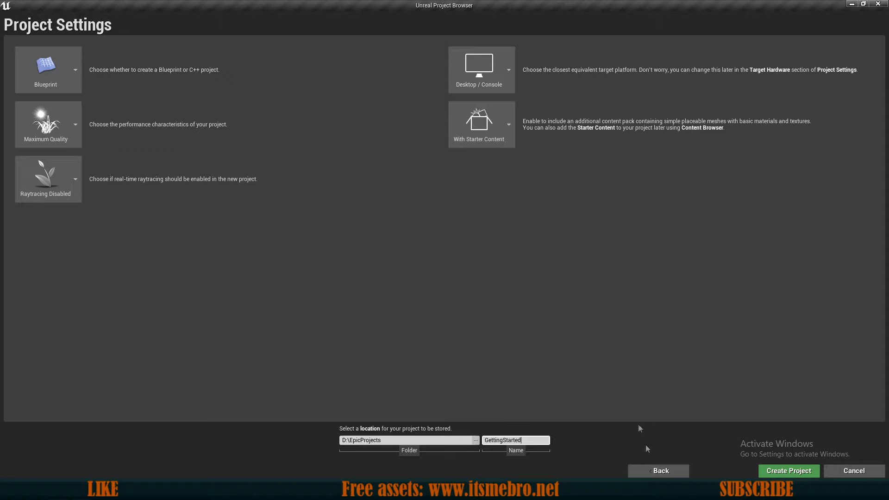
left_click(787, 470)
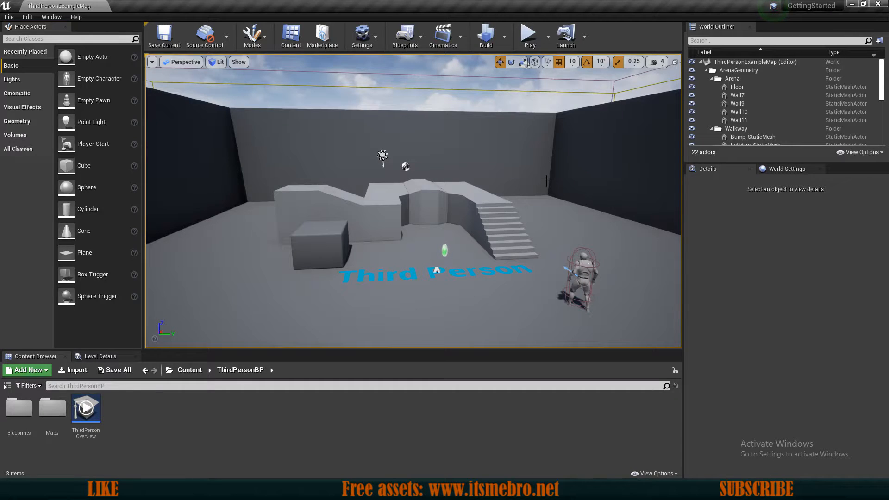
mouse_move(399, 225)
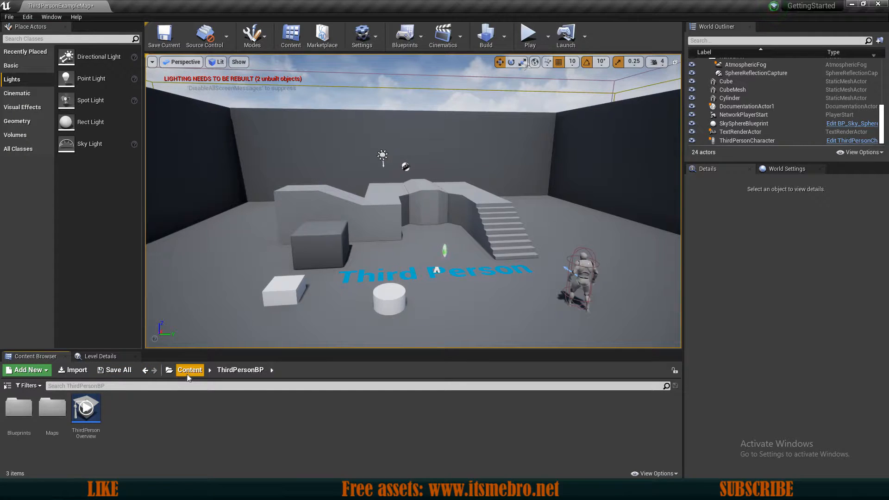
Browse Geometry, StarterContent and ThirdPersonBP Blueprints, select ThirdPersonCharacter, then return to Content.
left_click(190, 370)
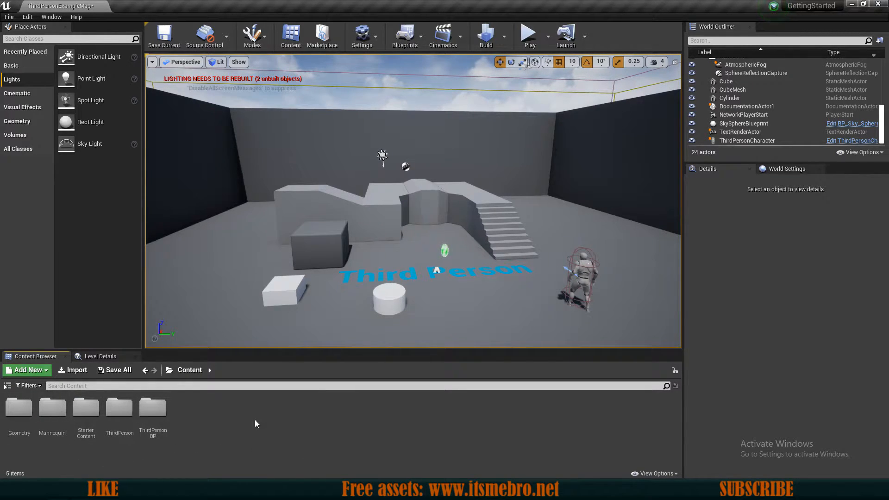
left_click(18, 407)
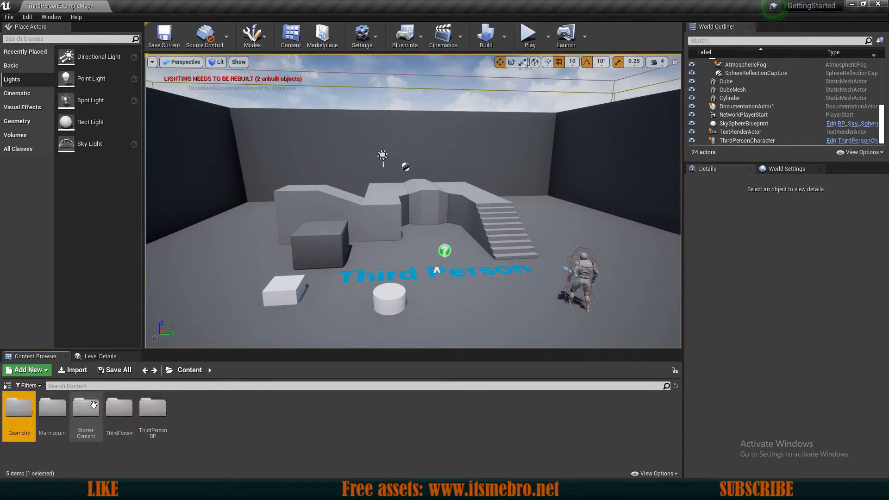
double_click(86, 404)
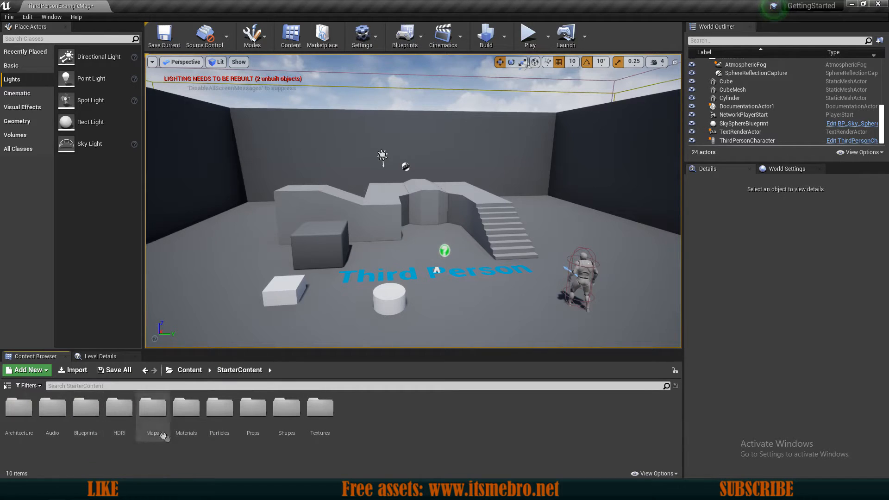
left_click(252, 408)
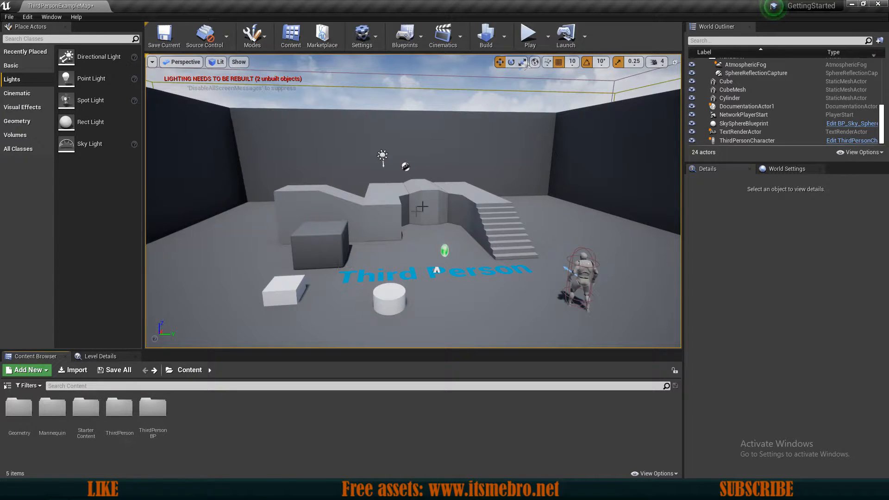
double_click(153, 407)
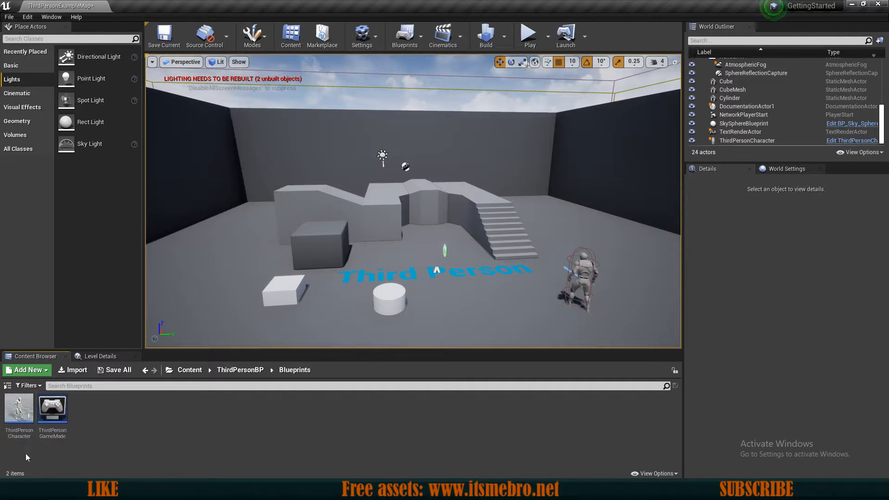
left_click(18, 408)
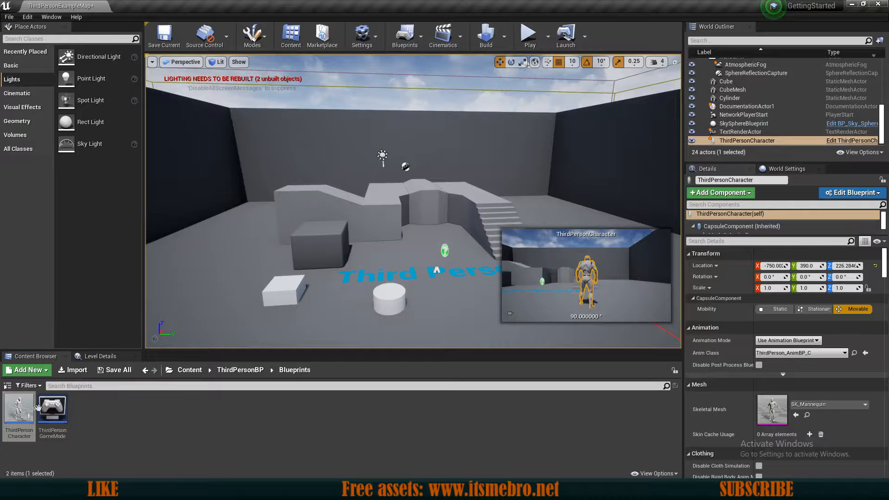
left_click(189, 369)
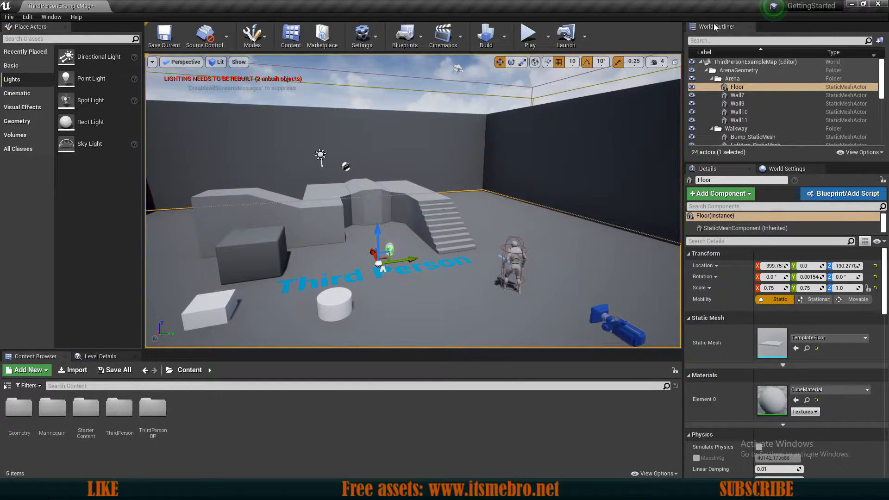
Delete the cylinder and small white cube, then select the CubeMesh box.
left_click(739, 94)
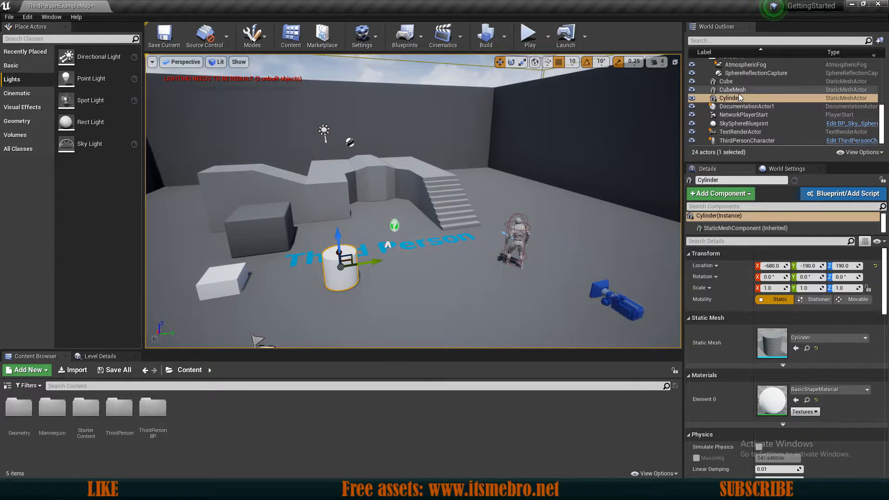
left_click(732, 97)
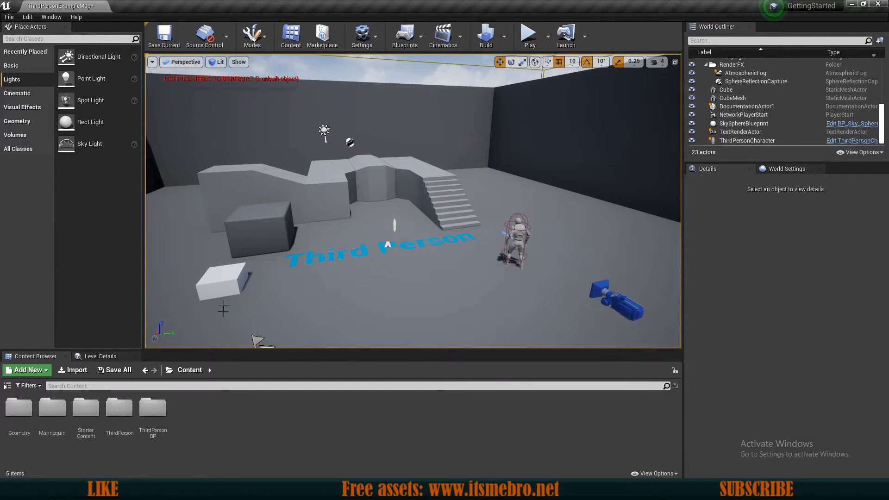
left_click(224, 283)
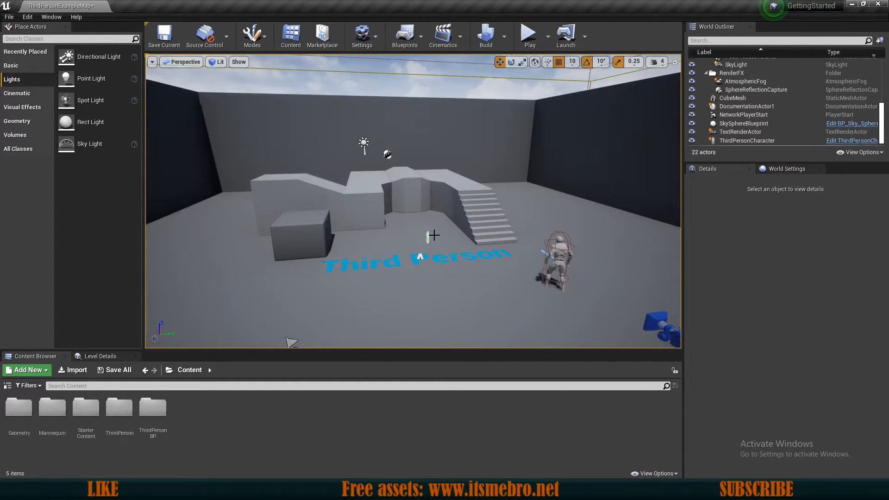
left_click(304, 230)
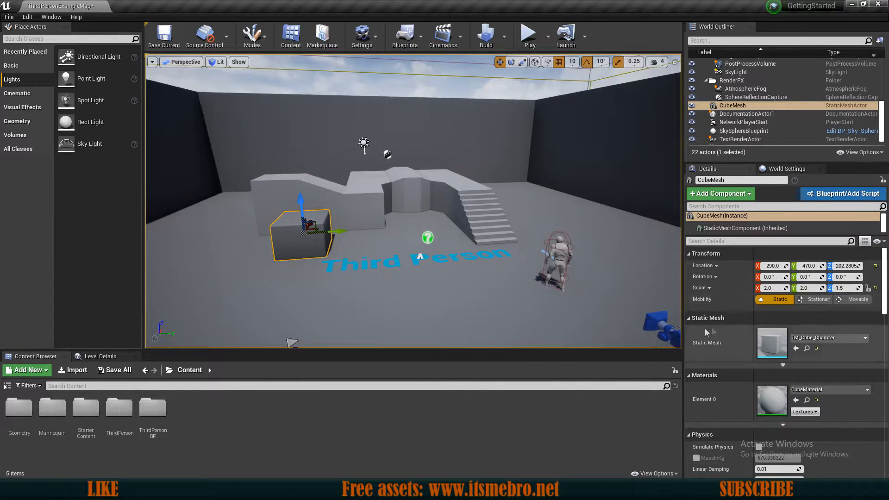
Scroll the CubeMesh Details to its Materials to assign M_CobbleStone_Rough to Element 0.
scroll("down", 3)
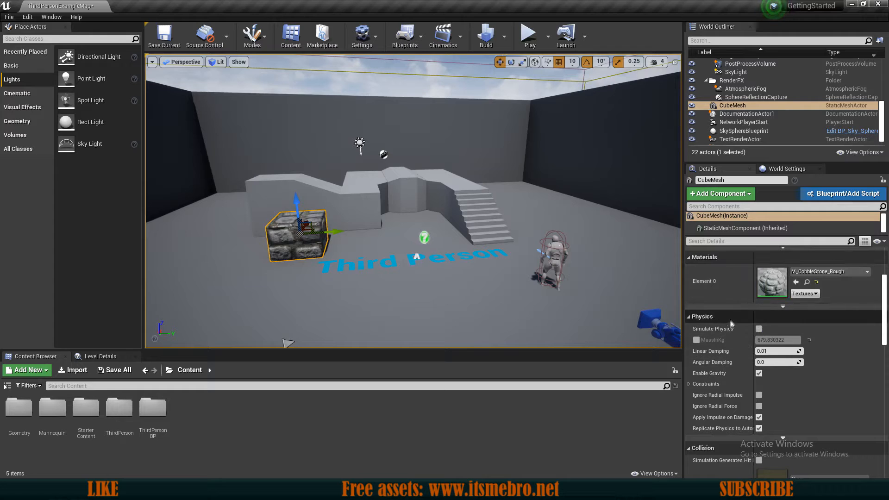
scroll("down", 3)
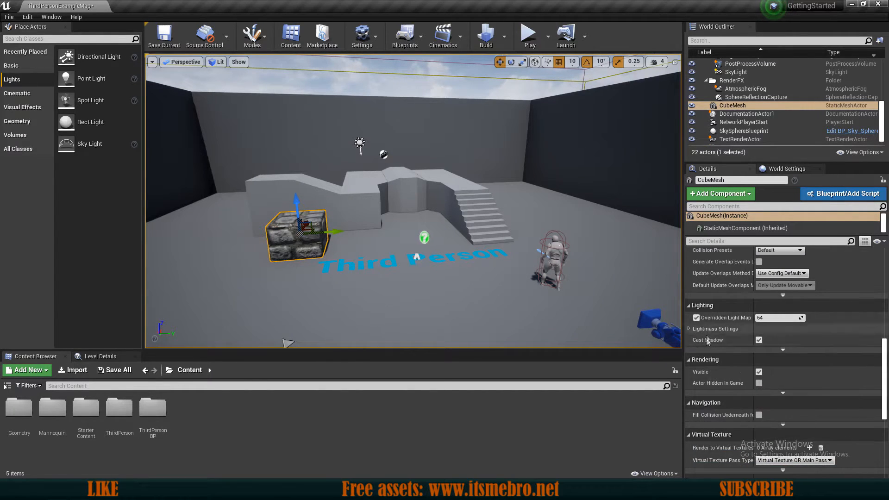
scroll("down", 3)
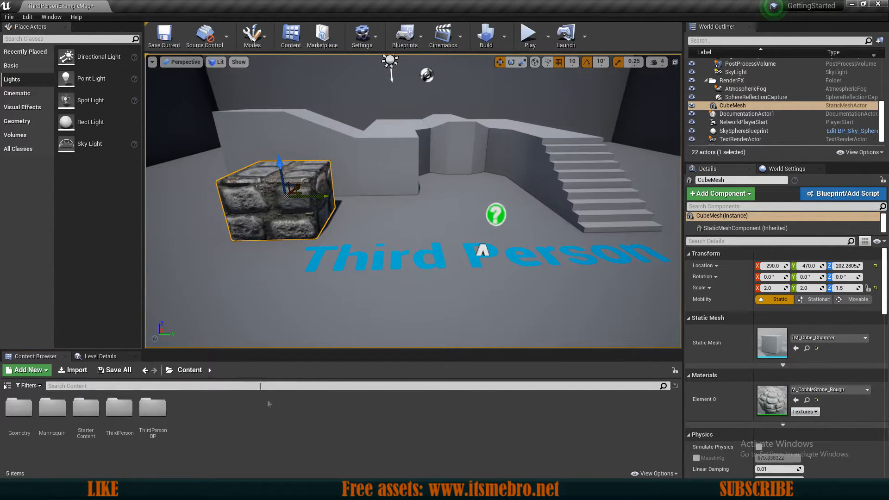
mouse_move(208, 422)
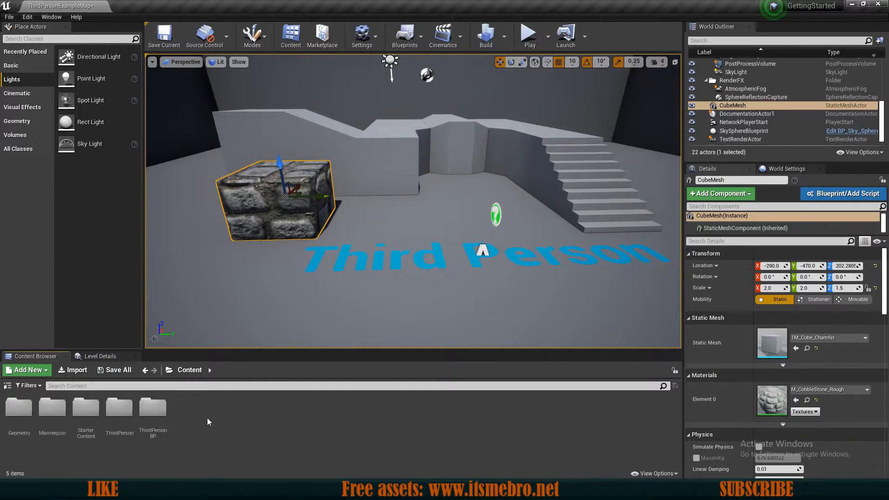
Add a new folder named Assets under Content via Add New.
left_click(26, 369)
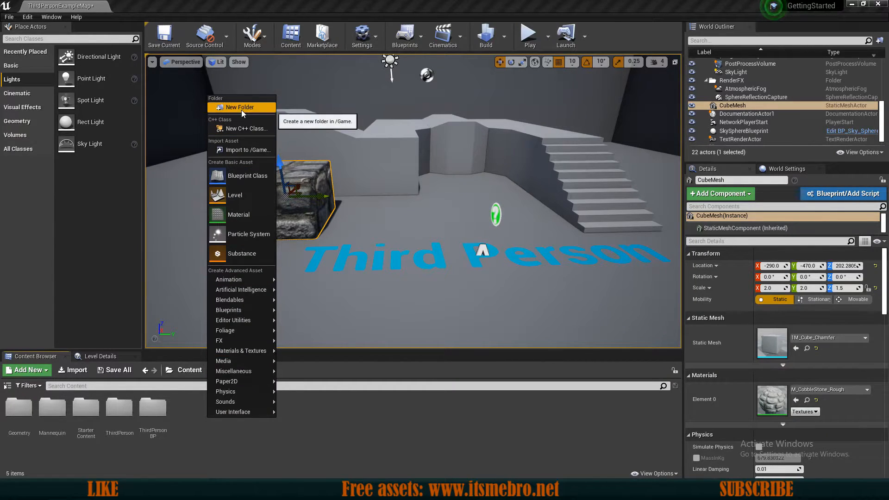
left_click(238, 107)
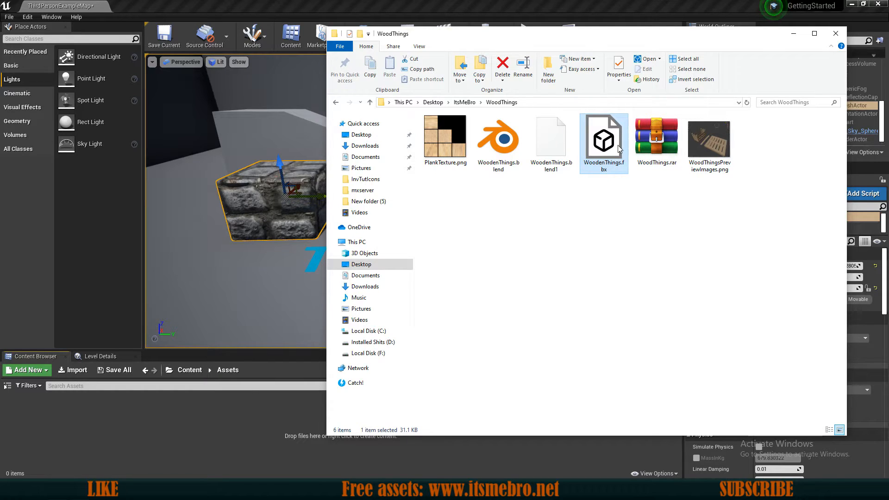
Bring WoodenThings.fbx from the WoodThings folder into the project's Assets folder for import.
left_click(710, 138)
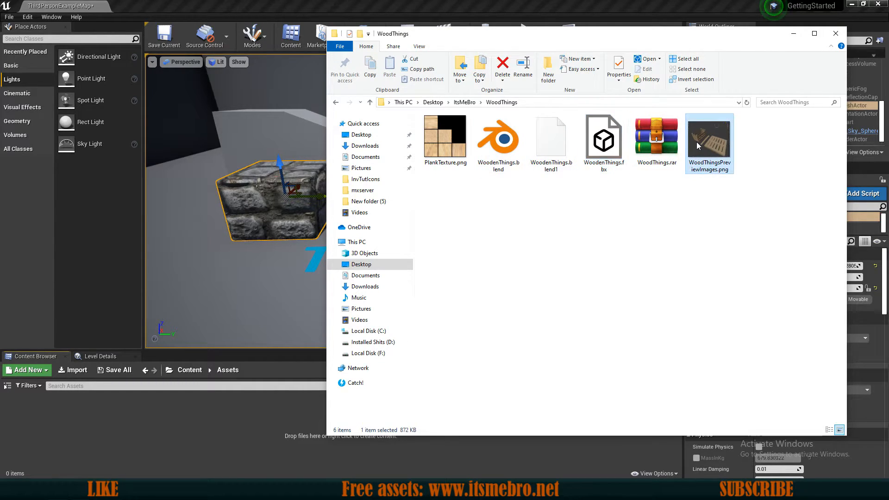
double_click(710, 134)
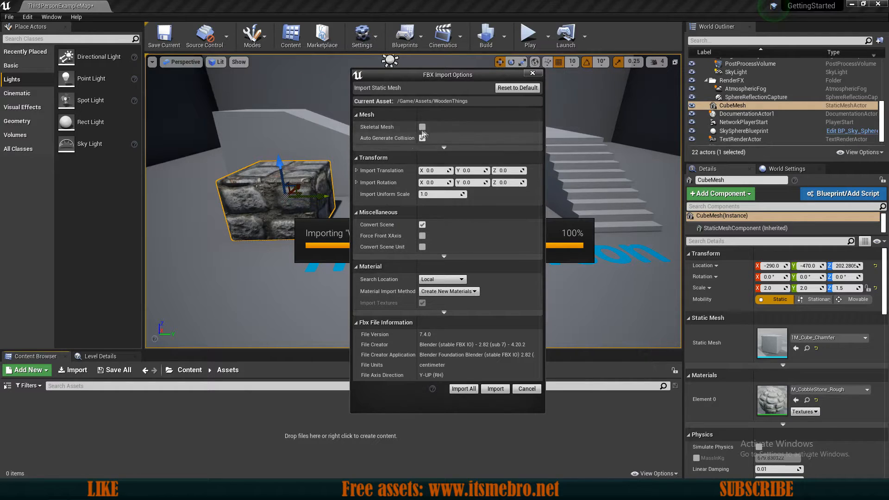
Confirm the FBX import, dismiss the message log and check the PlankTexture asset in Assets.
left_click(423, 138)
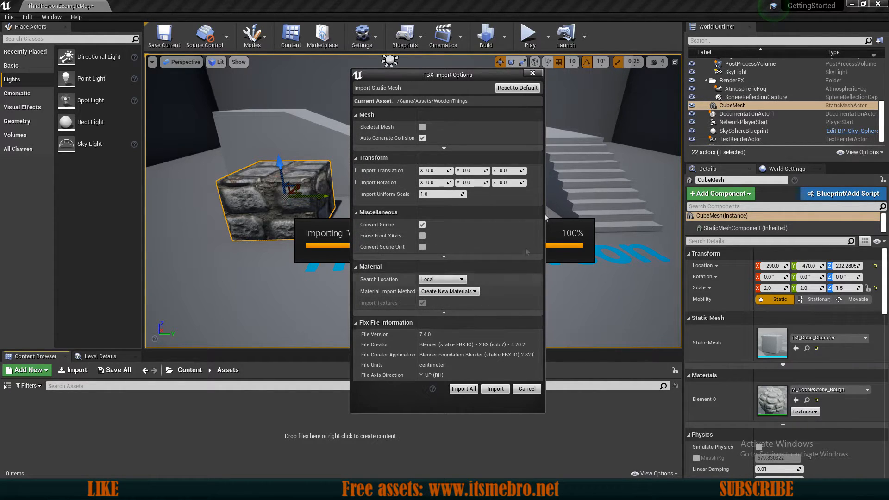
left_click(493, 388)
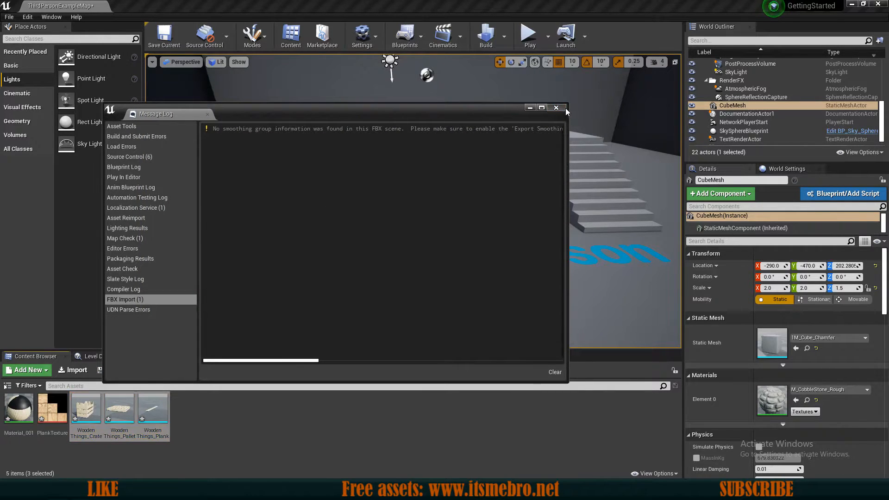
left_click(555, 108)
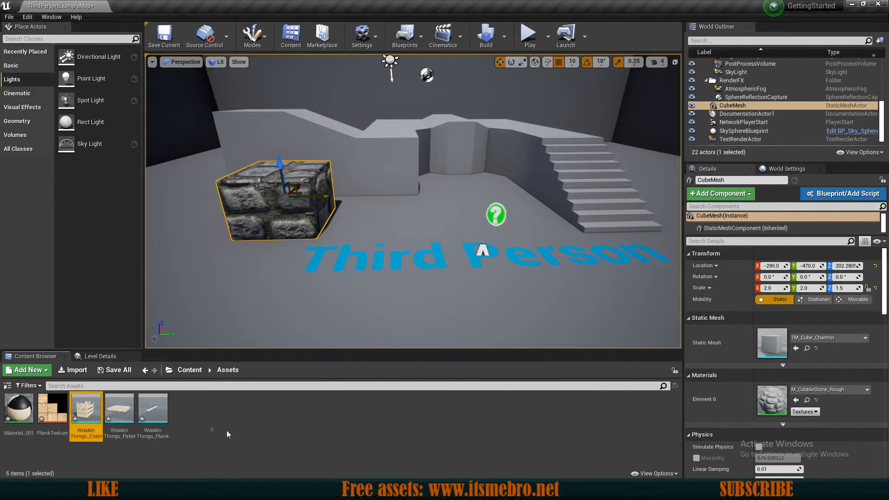
mouse_move(19, 408)
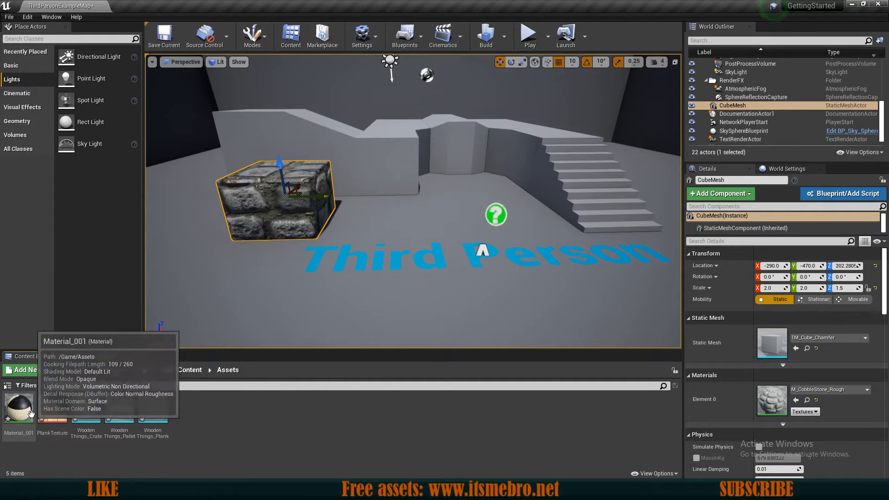
left_click(52, 408)
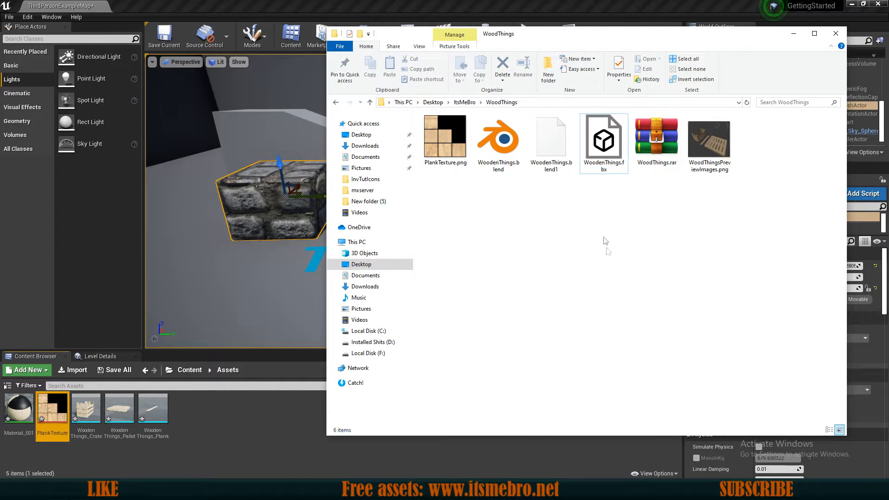
mouse_move(267, 432)
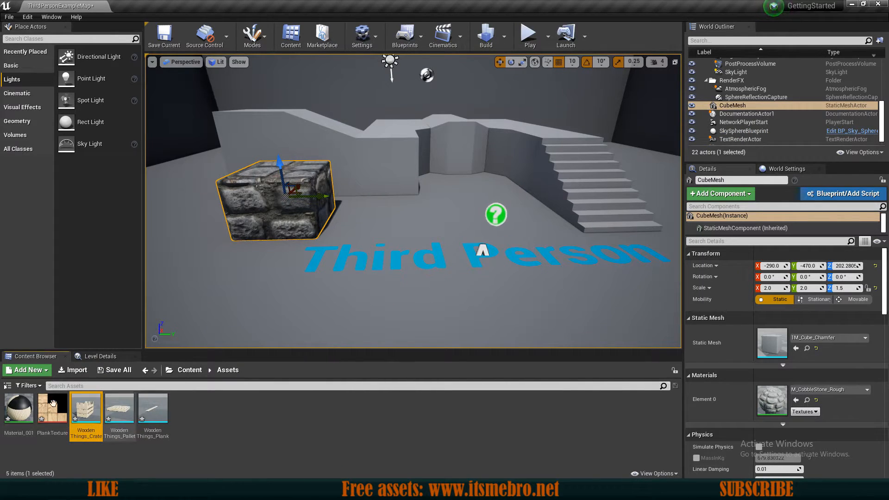
mouse_move(119, 409)
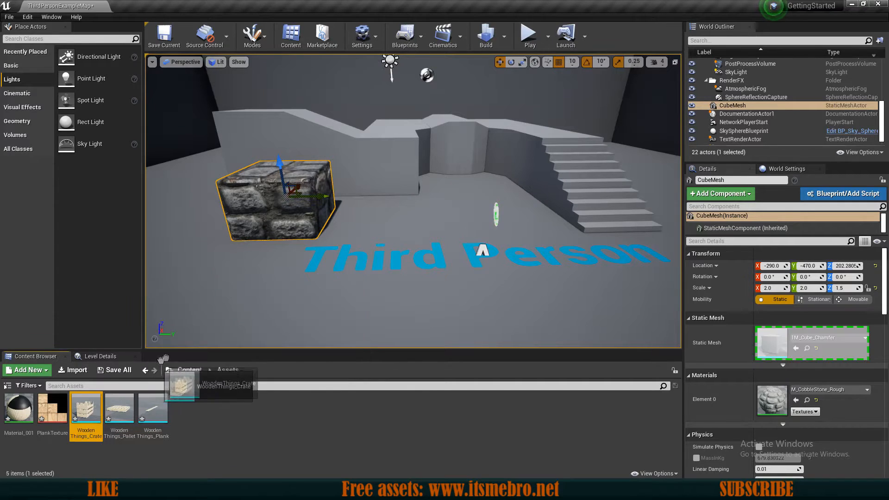
Drop WoodenThings_Crate into the level and slide it along the floor in front of the text.
left_click_drag(85, 405, 404, 294)
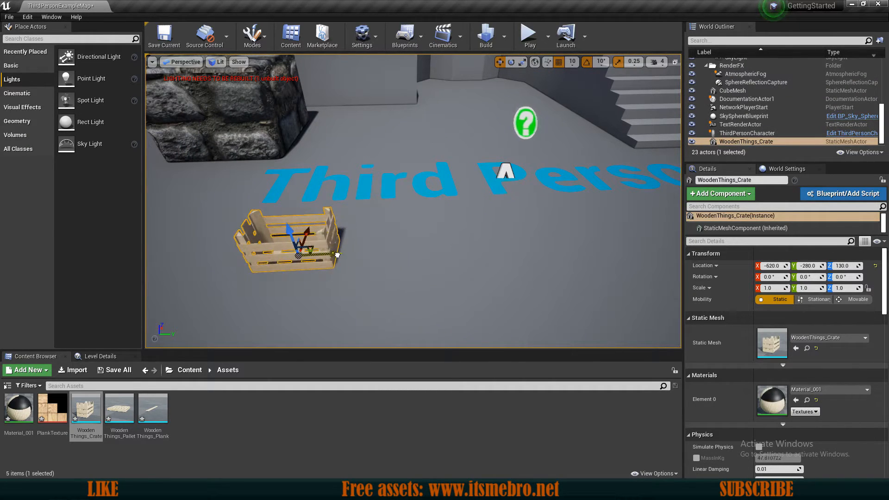
left_click_drag(289, 238, 363, 236)
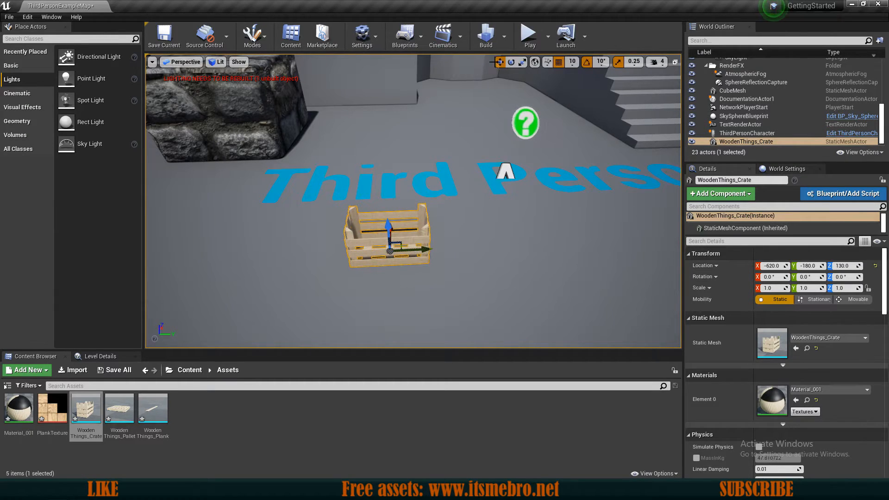
mouse_move(499, 62)
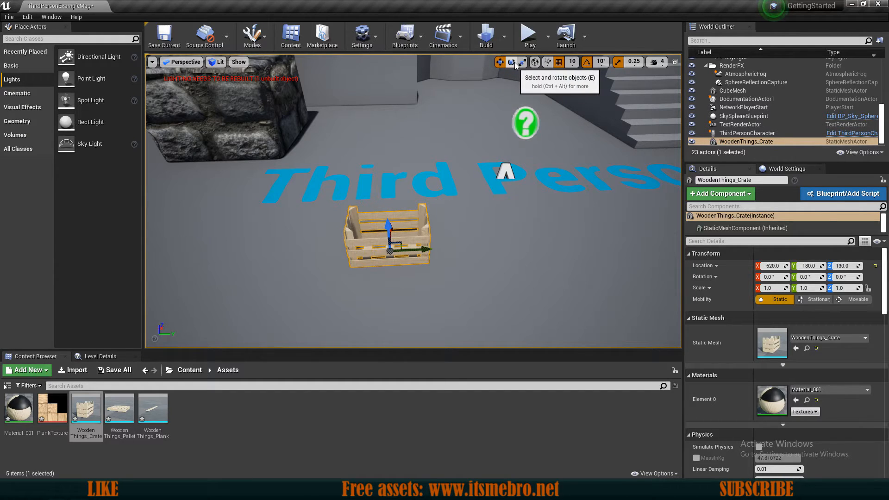
mouse_move(523, 62)
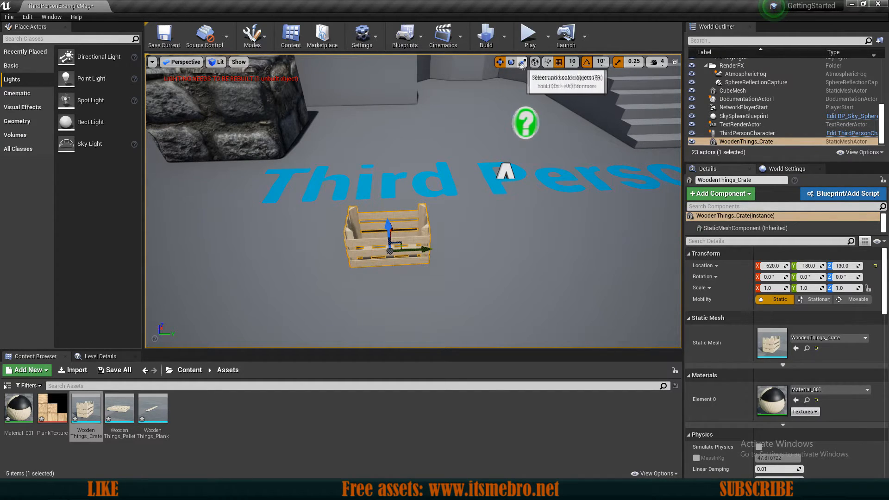
Spin the wooden crate around its vertical Z axis with the rotate gizmo.
left_click(521, 62)
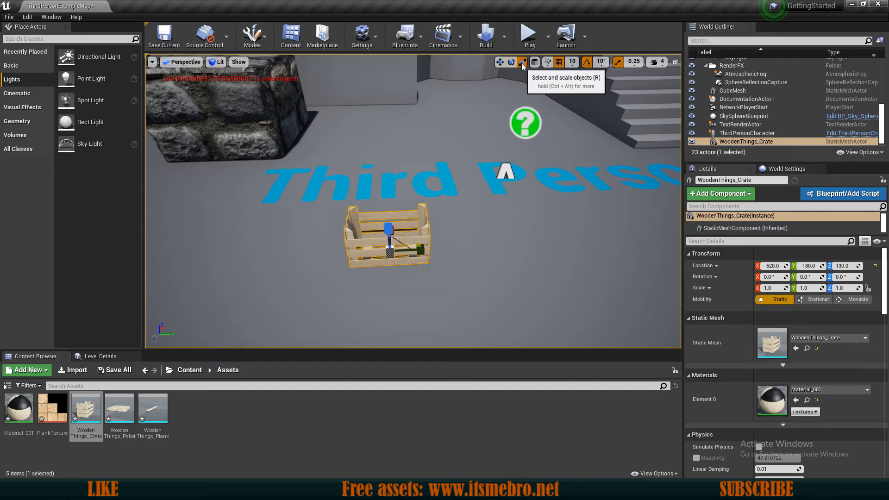
left_click(510, 62)
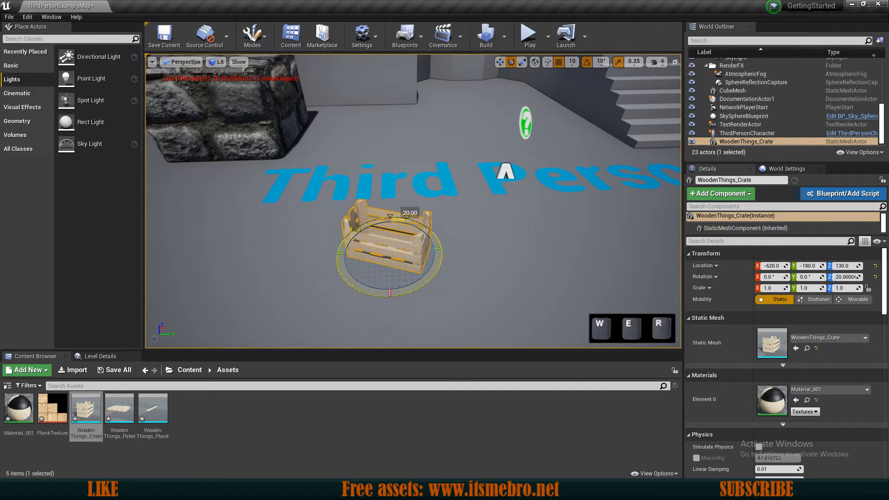
left_click_drag(390, 213, 441, 274)
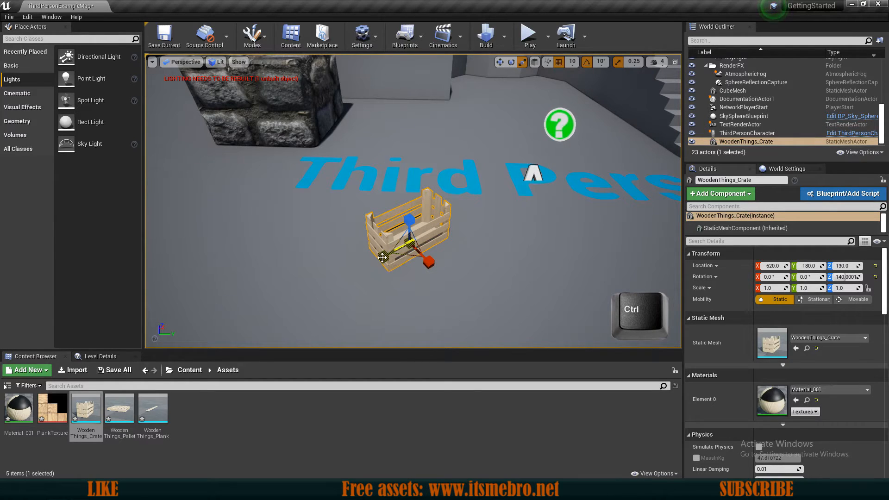
Inspect the crate from above and shift it slightly across the floor.
left_click_drag(433, 260, 433, 249)
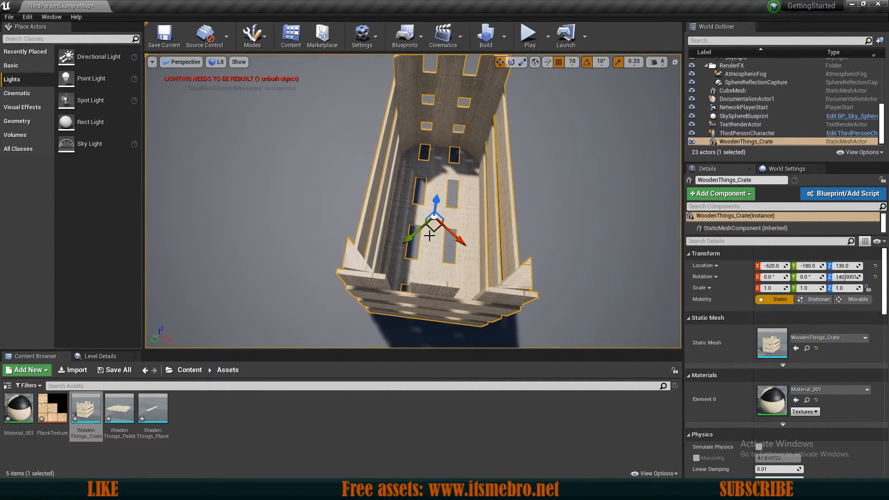
left_click_drag(430, 232, 488, 213)
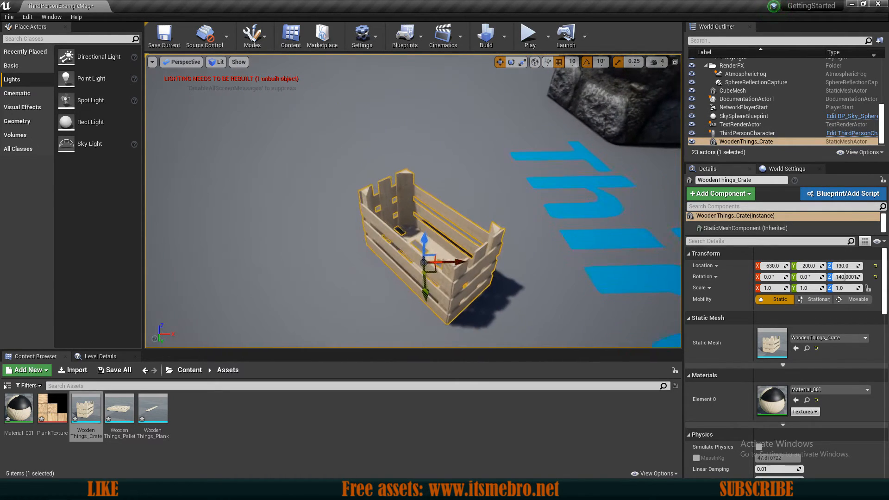
left_click_drag(425, 250, 438, 206)
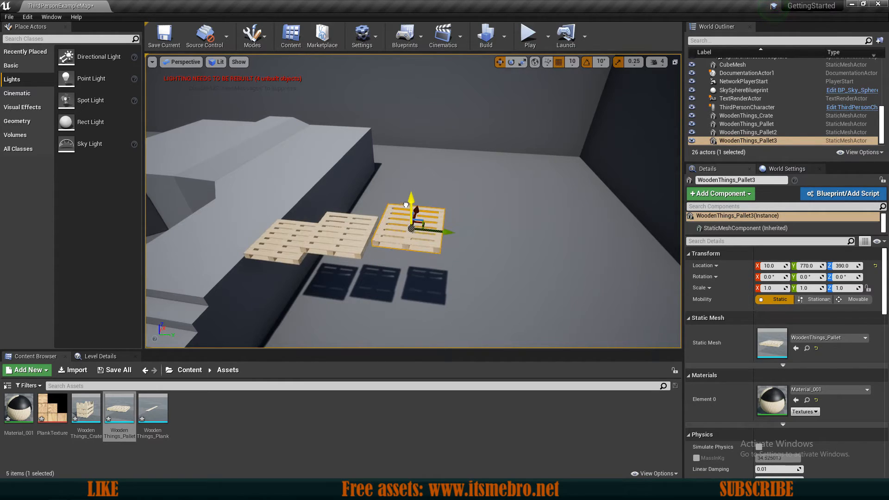
Alt-drag duplicate wooden pallets into a row of raised stepping platforms.
left_click_drag(410, 196, 411, 191)
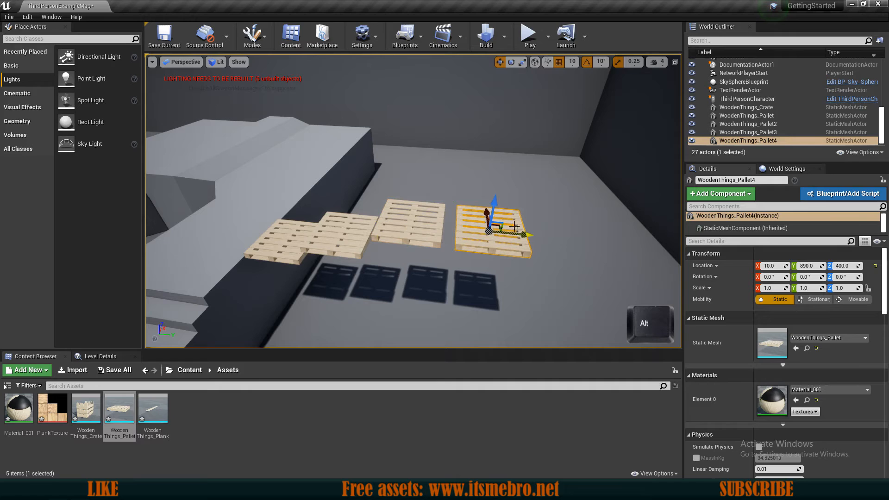
left_click_drag(491, 216, 340, 214)
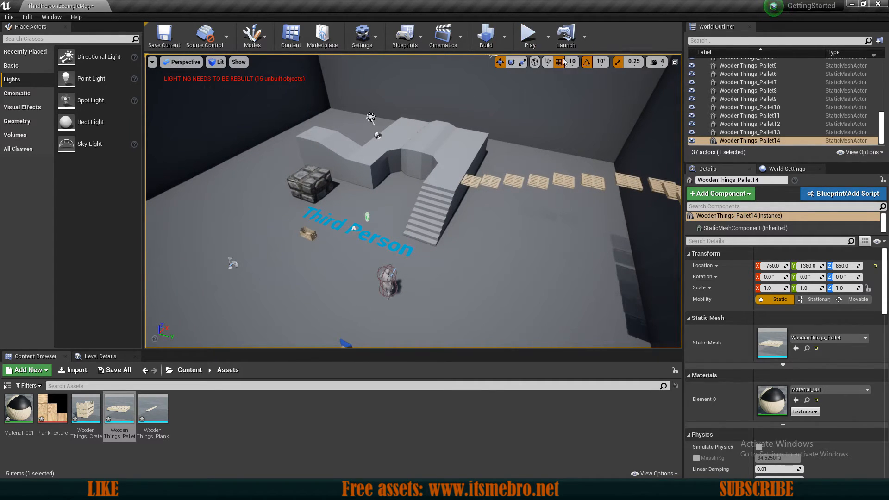
mouse_move(547, 36)
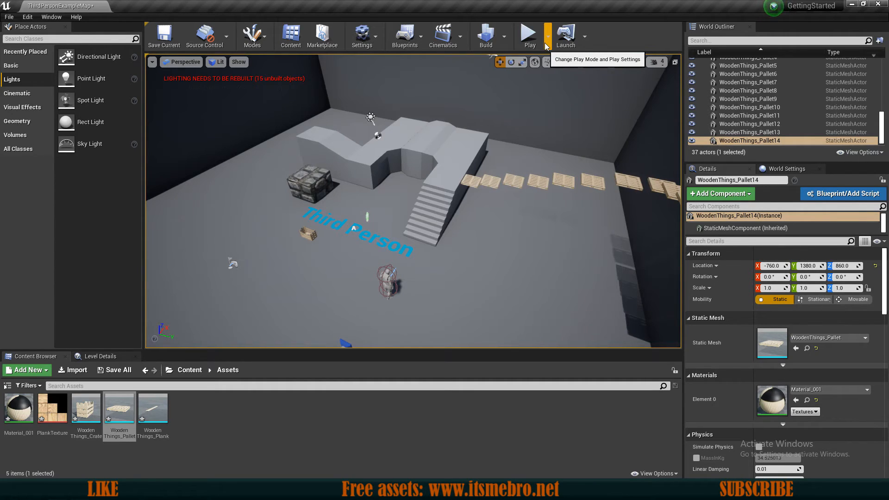
Test-play the level in the viewport, then bring up the play mode options list.
left_click(547, 37)
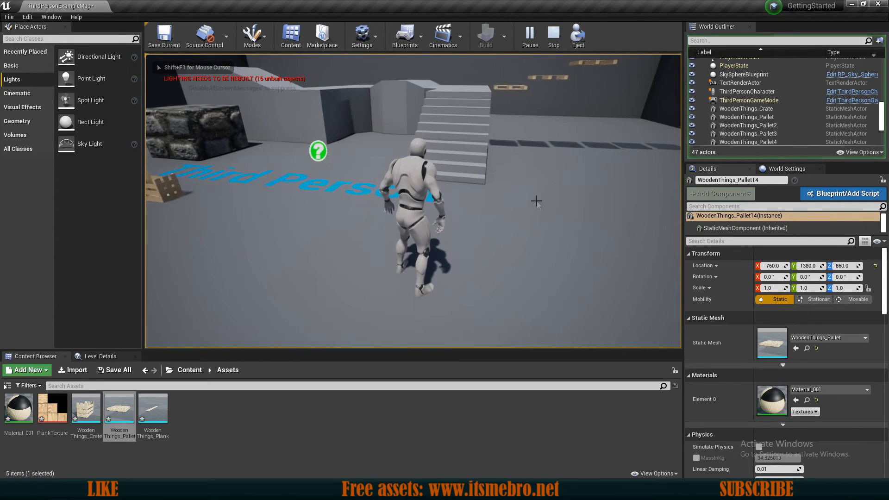
left_click(539, 36)
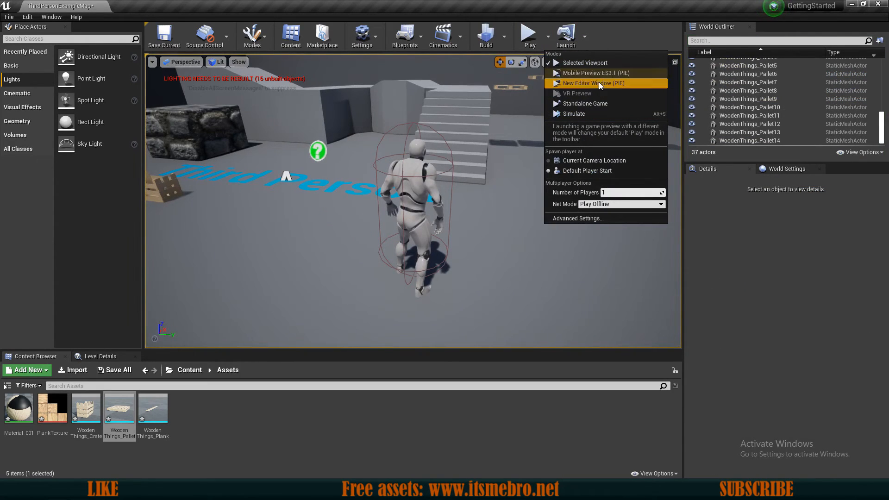
mouse_move(594, 72)
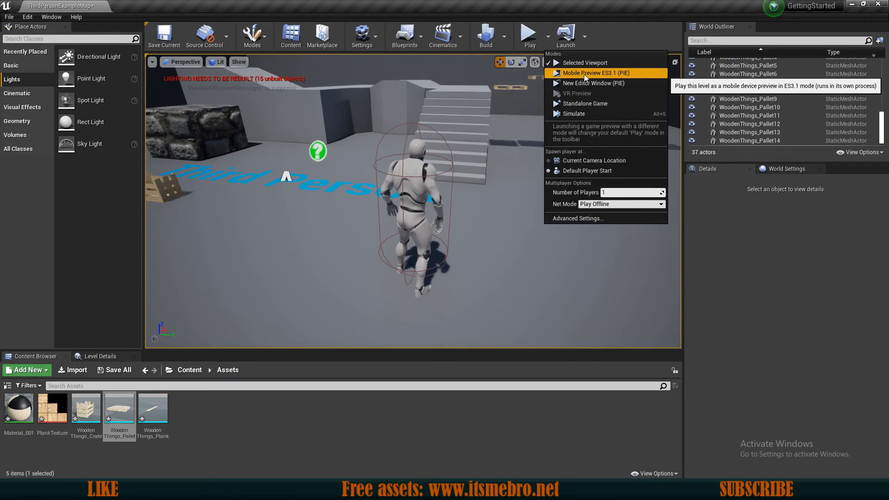
mouse_move(584, 103)
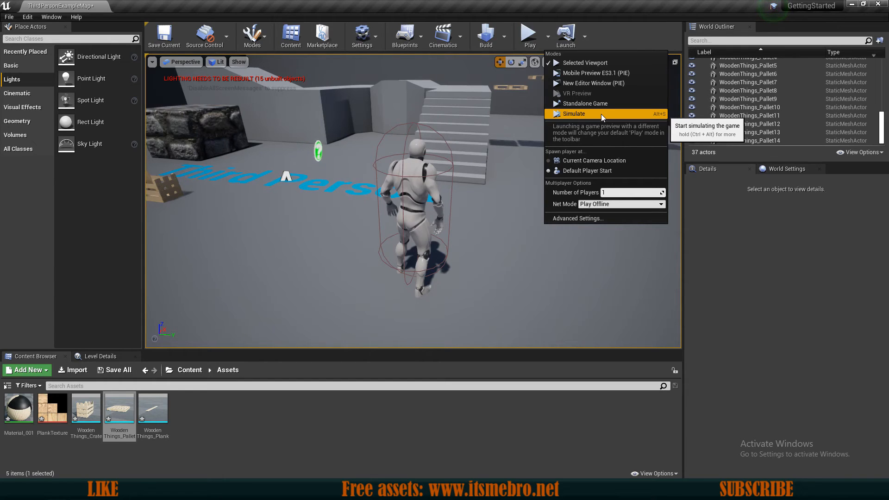
mouse_move(594, 84)
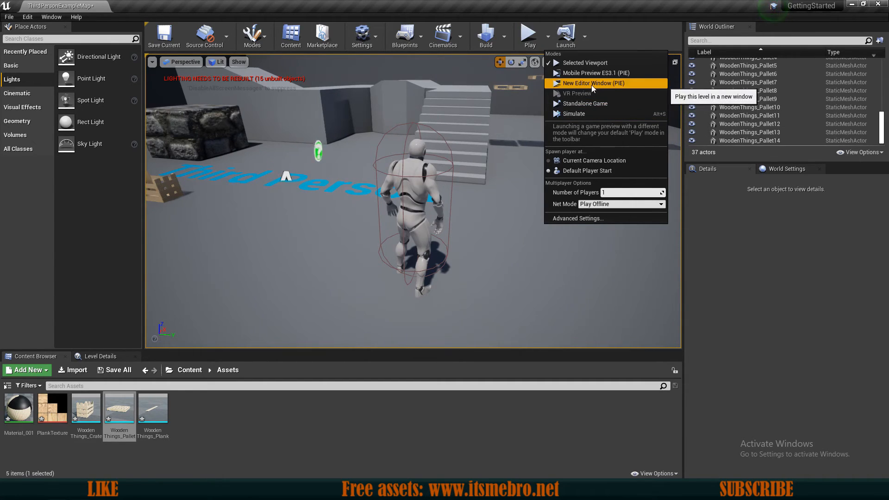
mouse_move(584, 103)
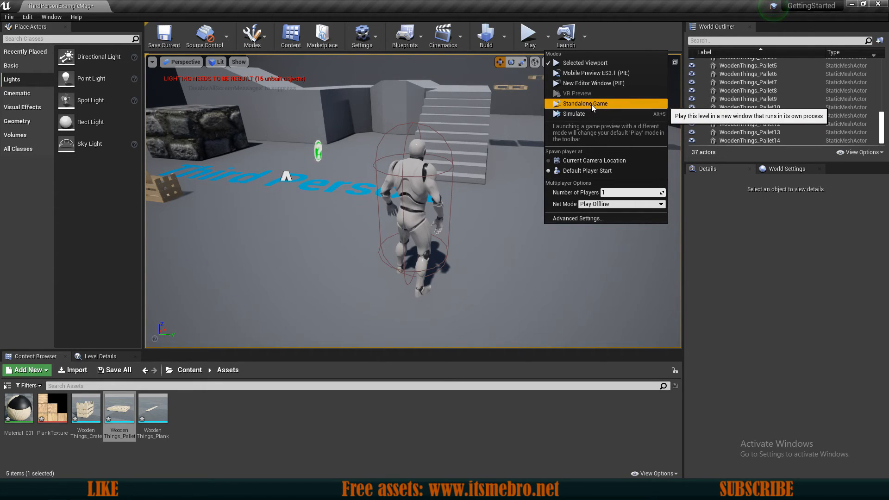
Launch the level as a Standalone Game in its own window.
left_click(585, 102)
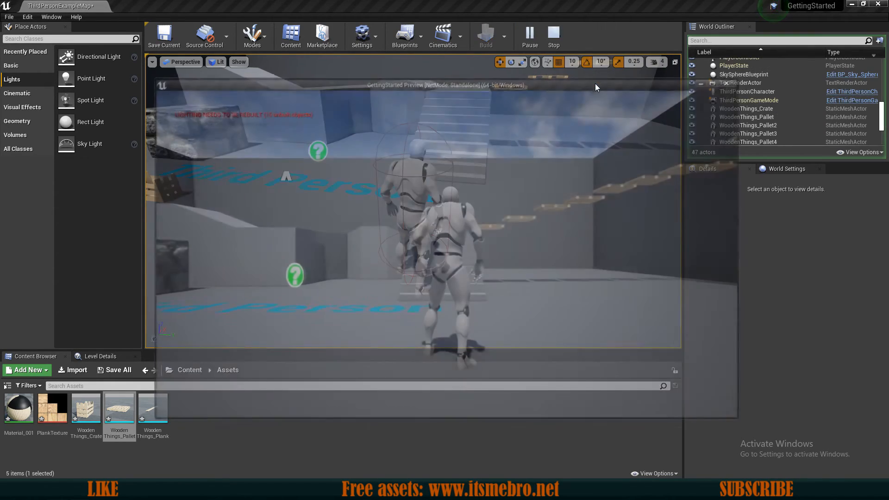